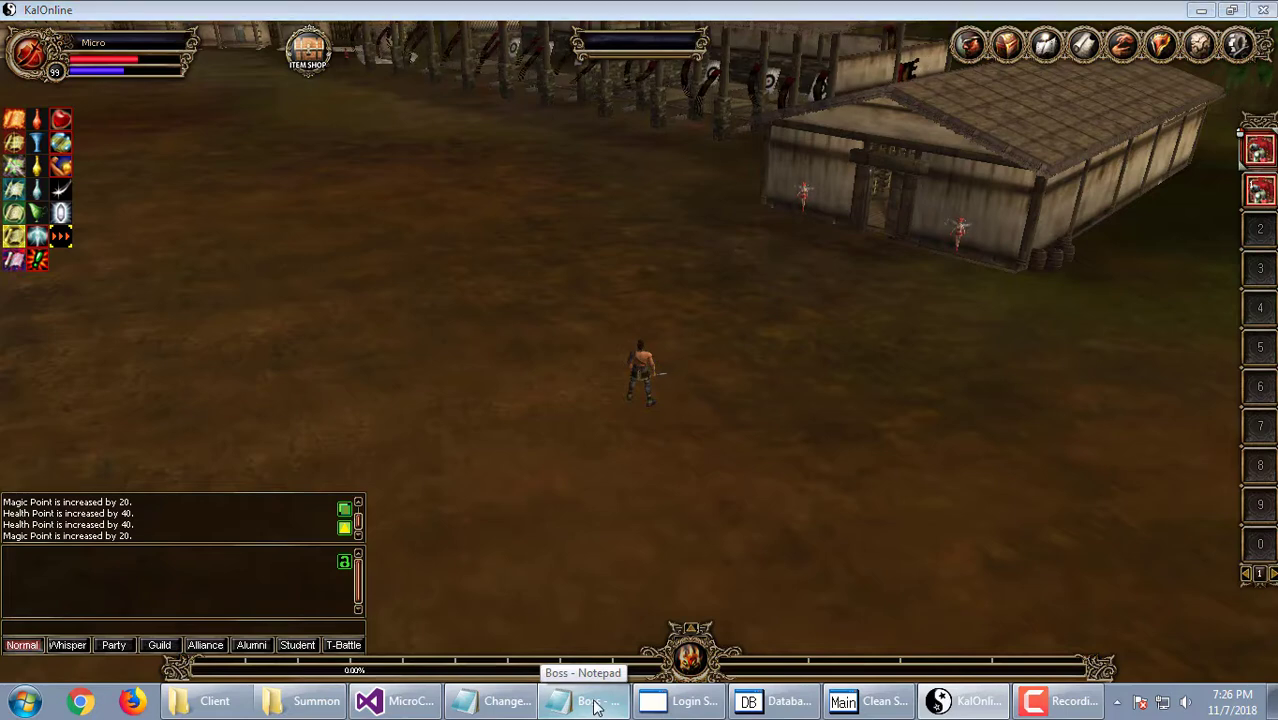
# Scroll down through the Boss config in Notepad to look over the random boss sections.
pyautogui.click(584, 700)
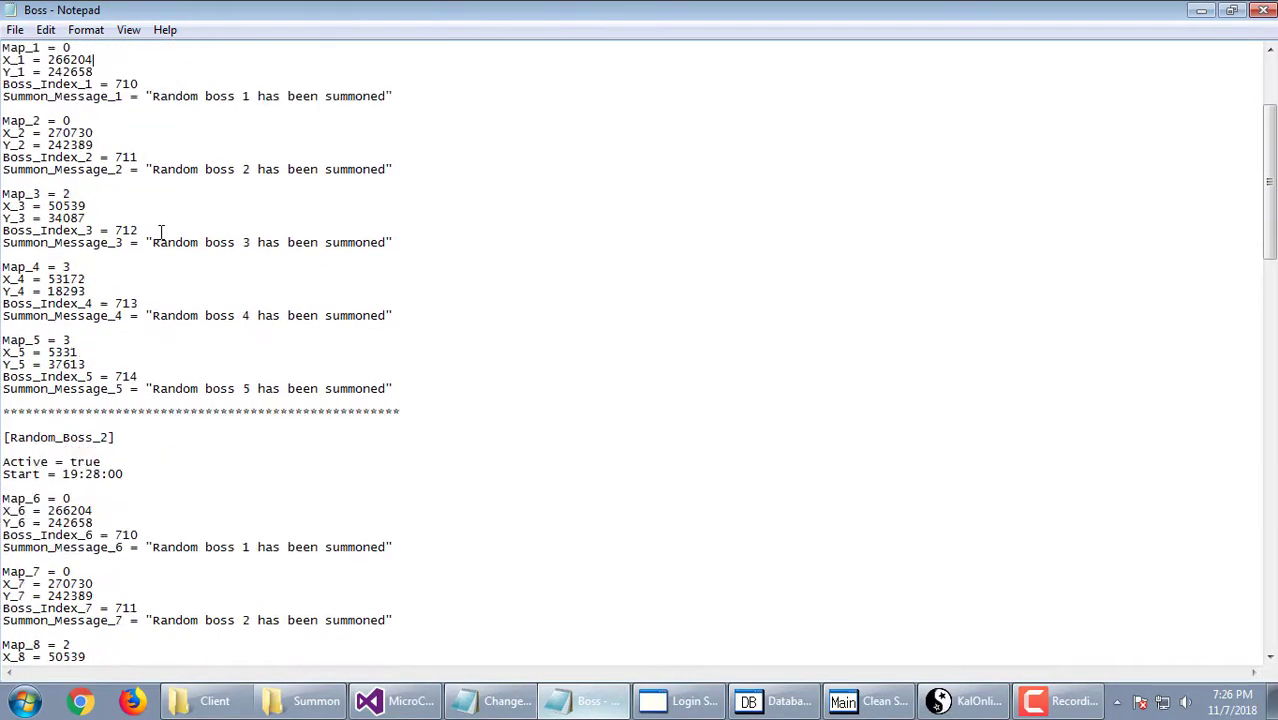
pyautogui.scroll(-3)
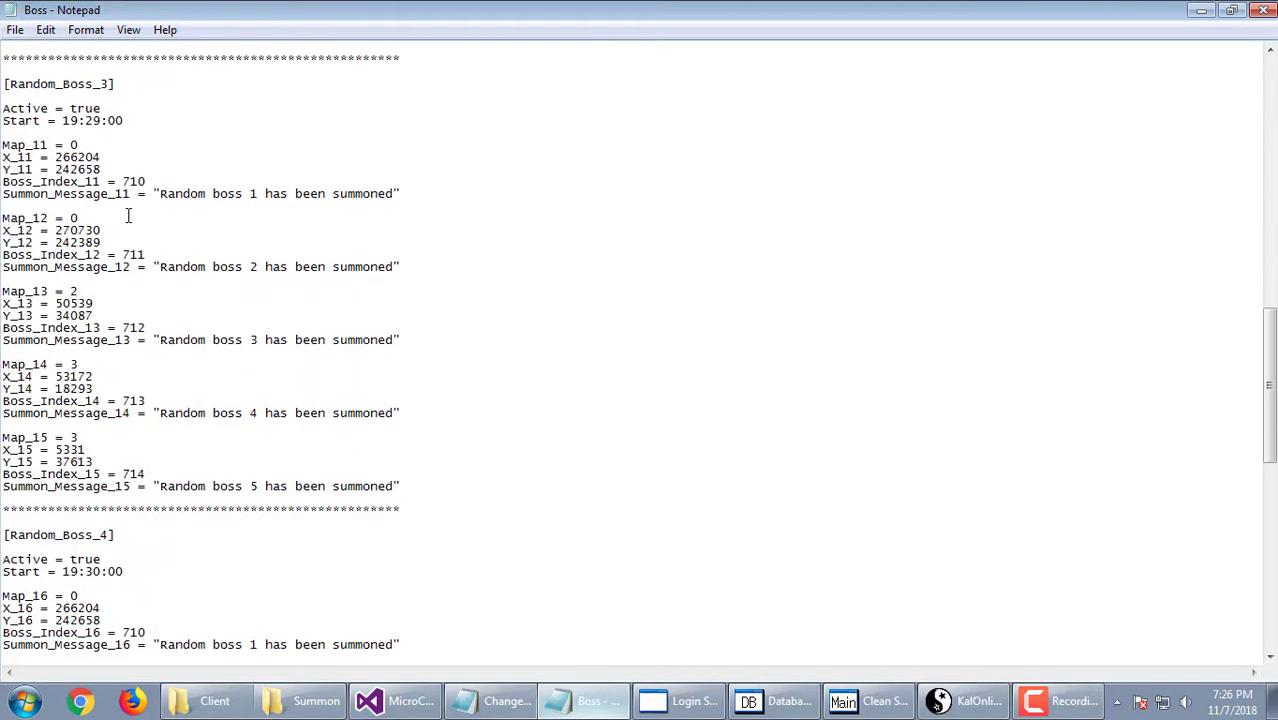
pyautogui.scroll(-3)
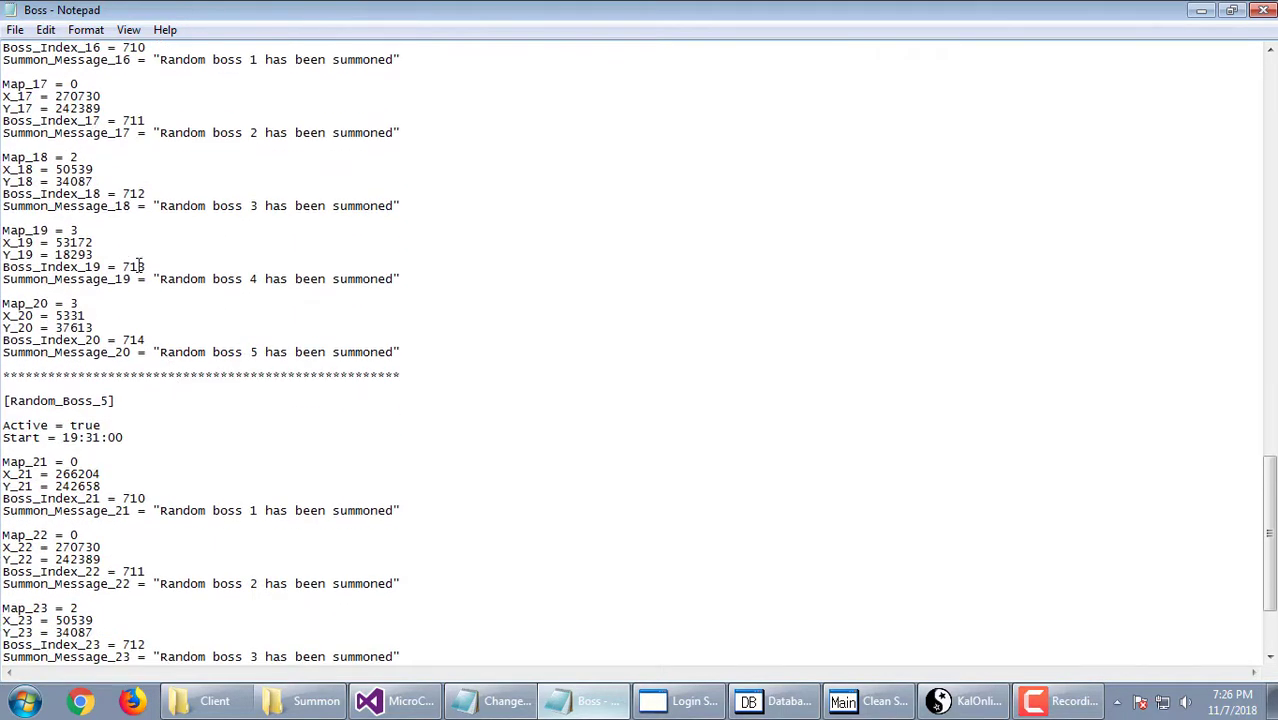
pyautogui.scroll(-3)
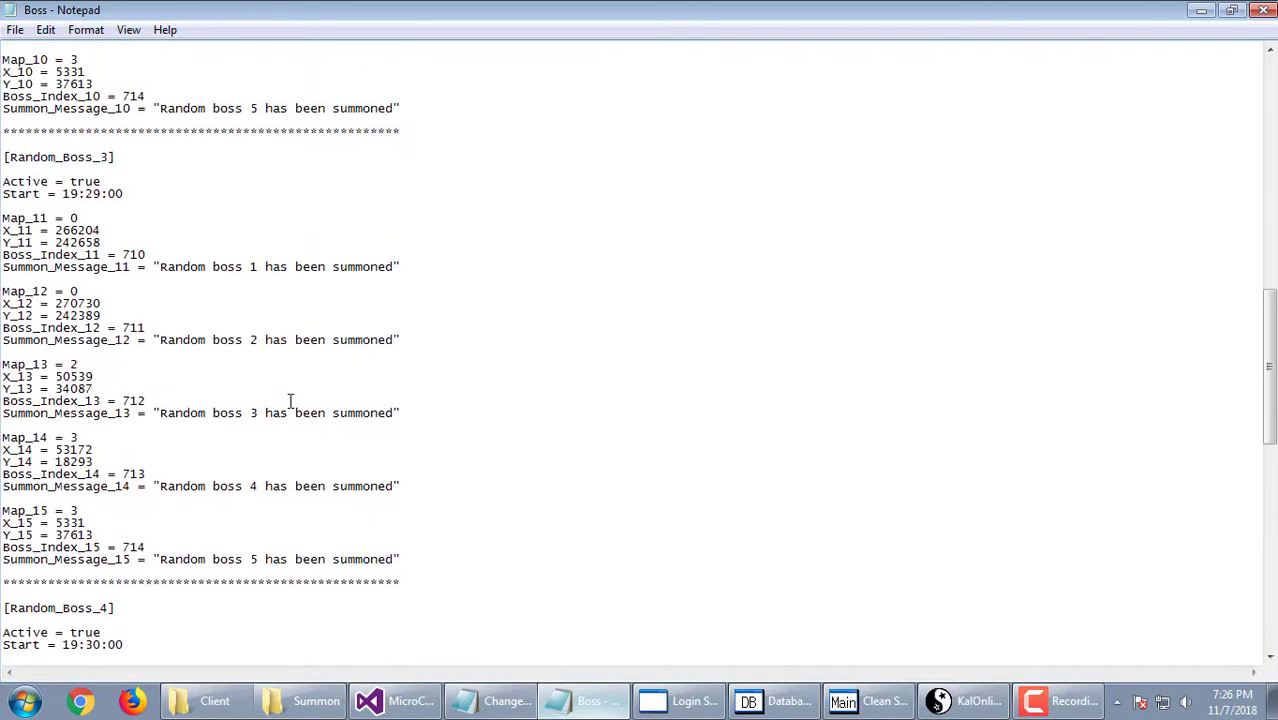
# See the 'Random boss 2 has been summoned' message in game, close the inventory, return to the config.
pyautogui.click(964, 700)
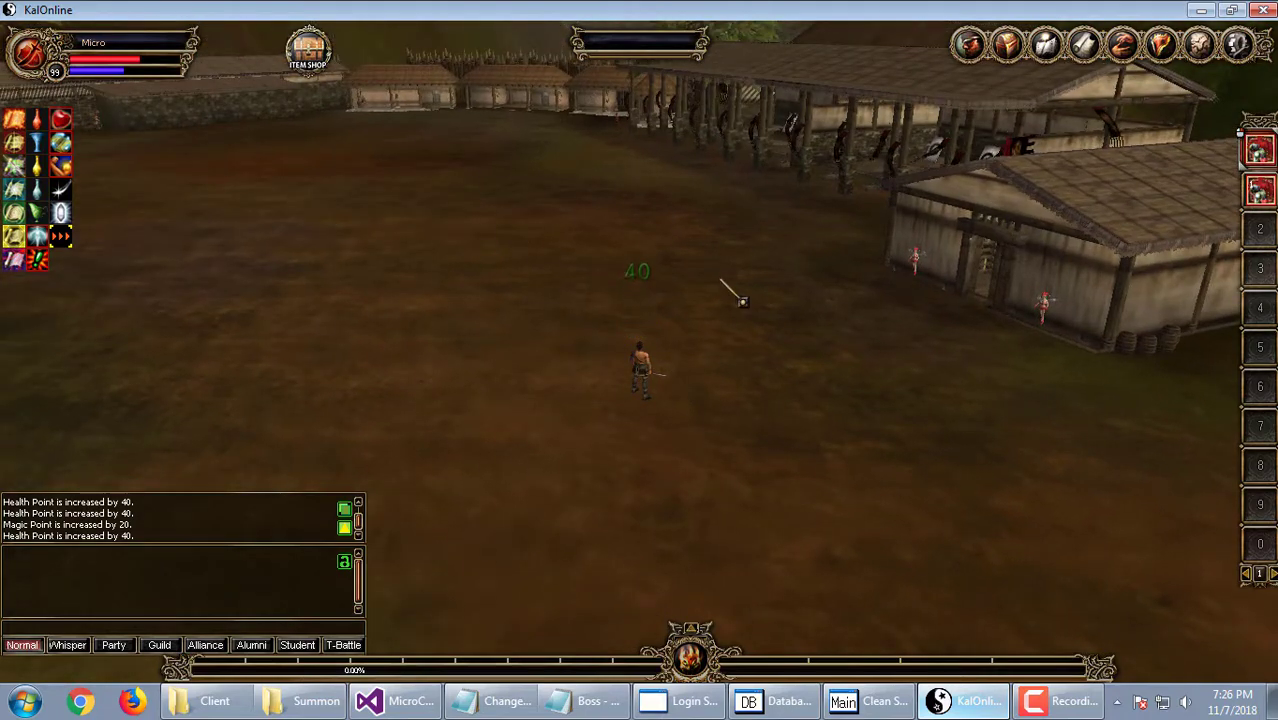
pyautogui.click(850, 402)
pyautogui.write('/s')
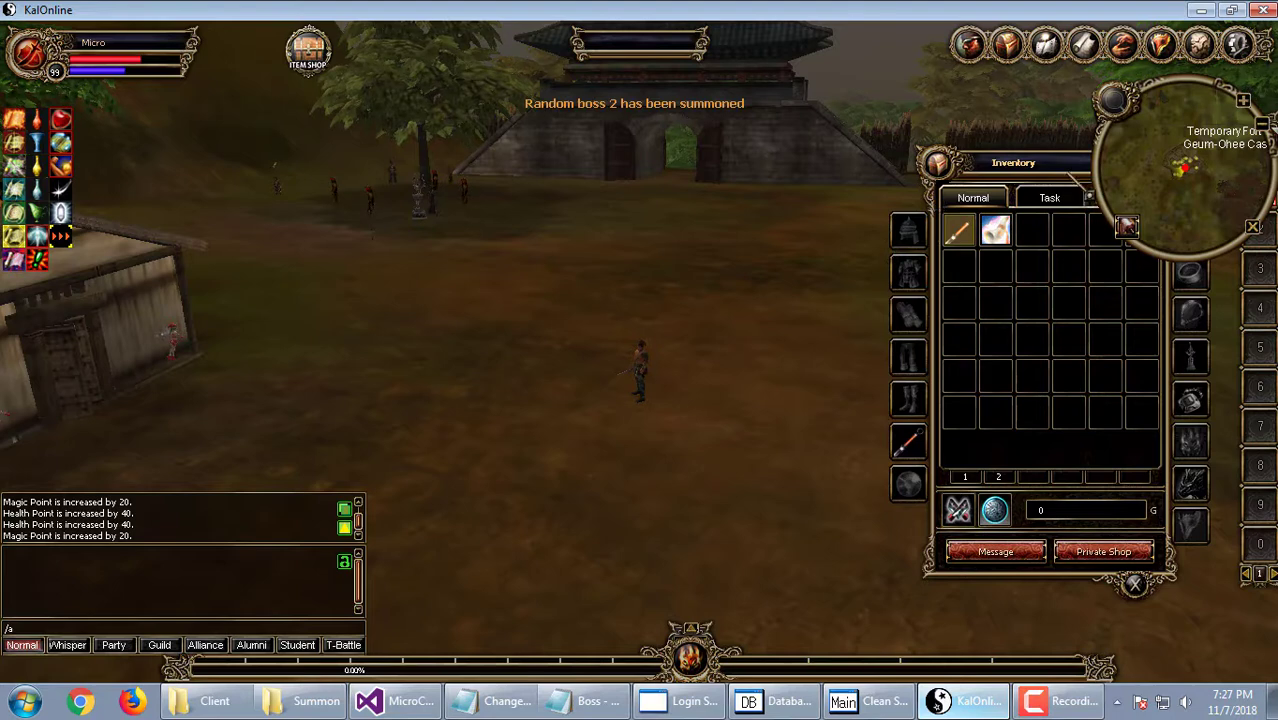
pyautogui.click(1134, 584)
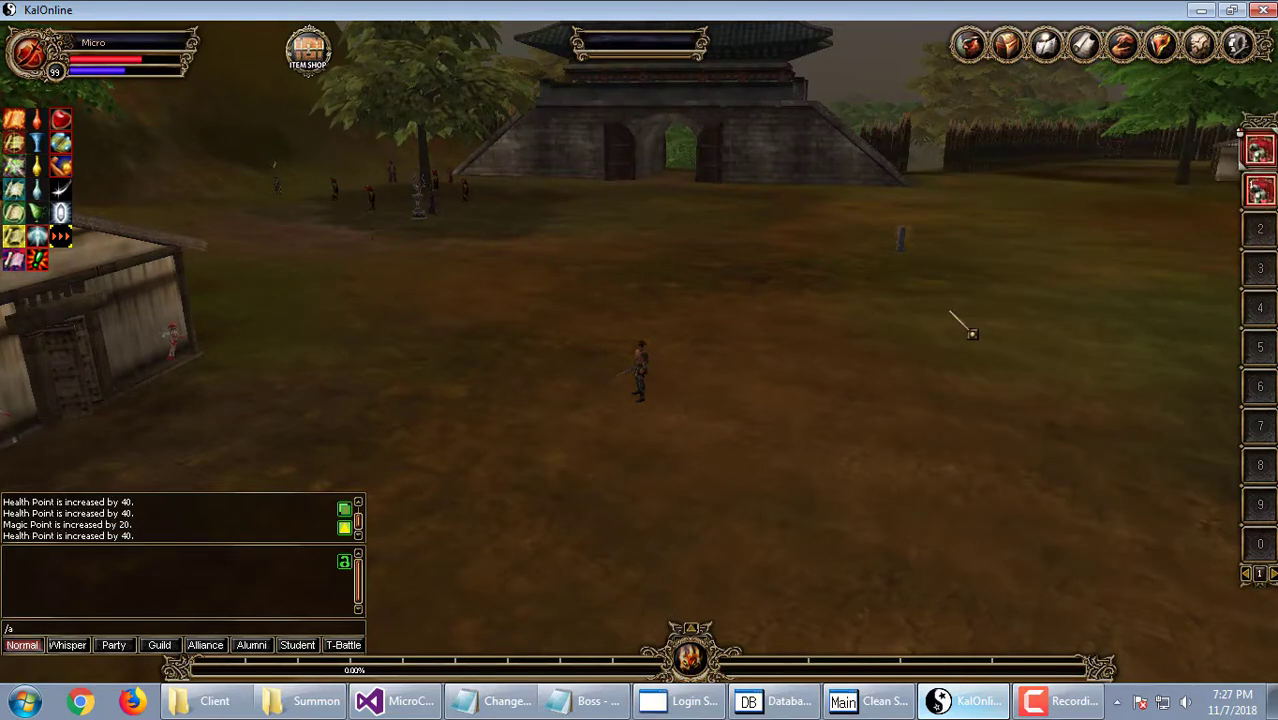
pyautogui.click(584, 700)
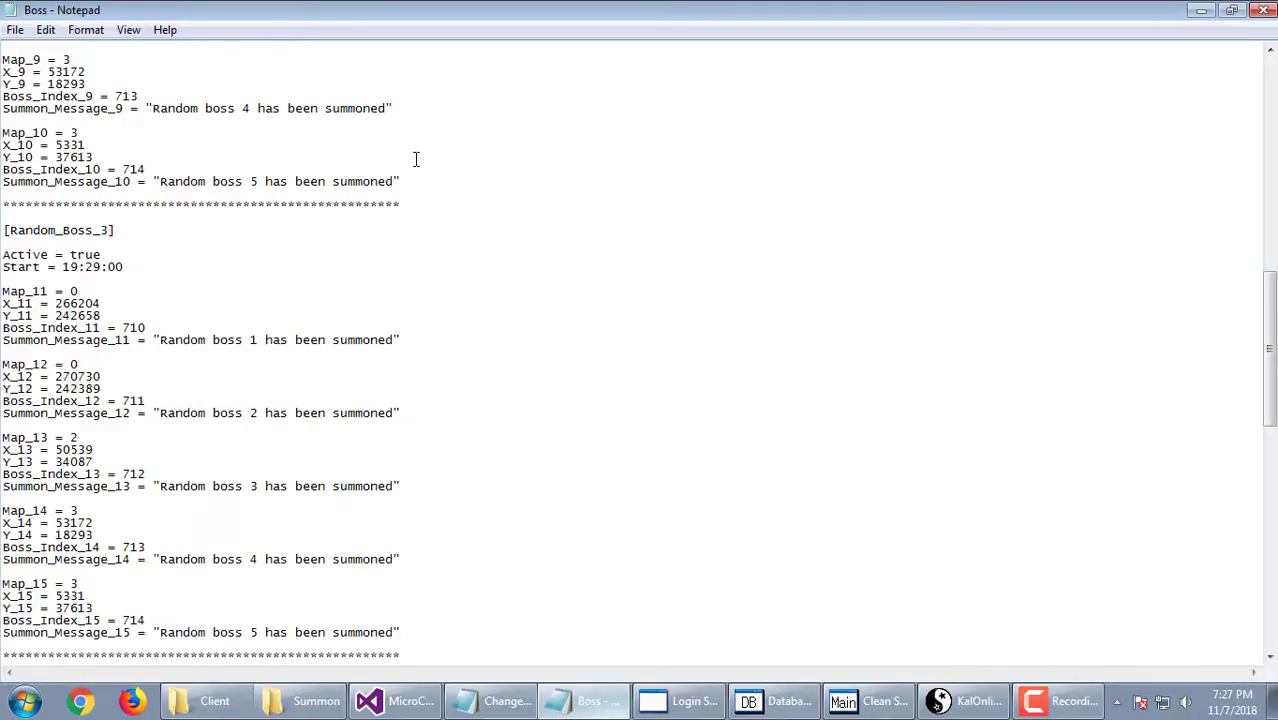
pyautogui.scroll(3)
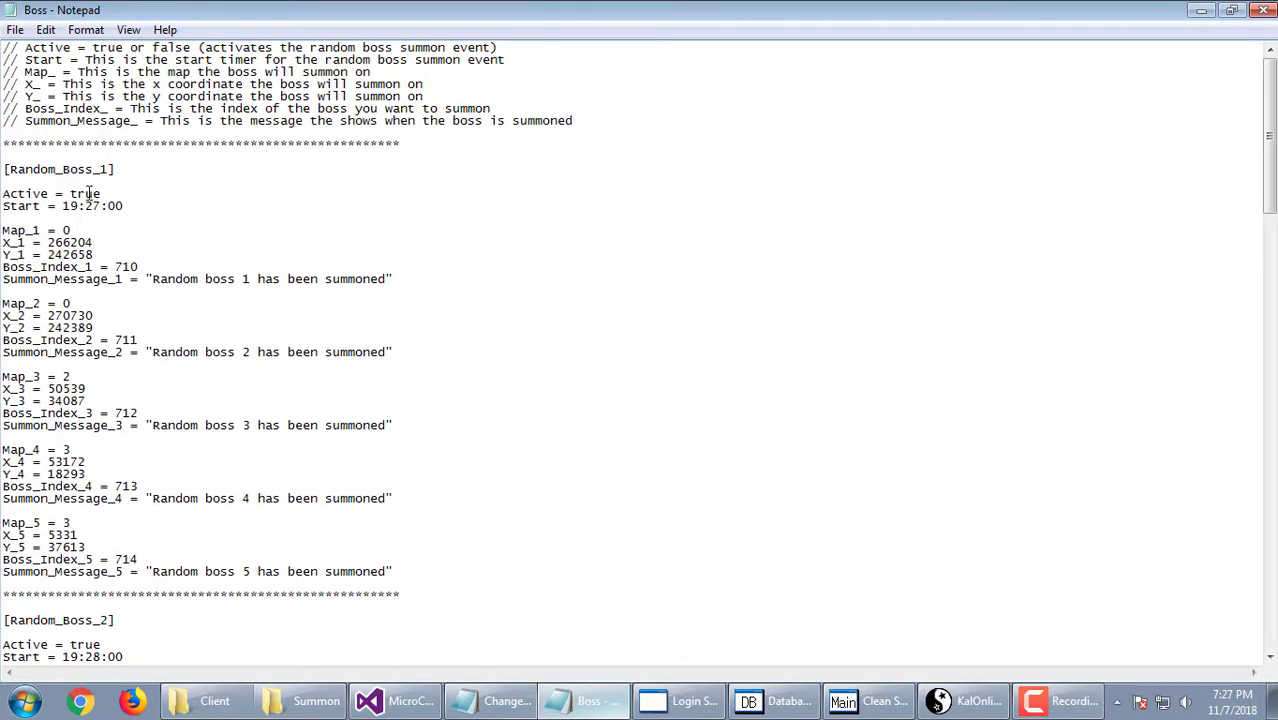
pyautogui.doubleClick(84, 192)
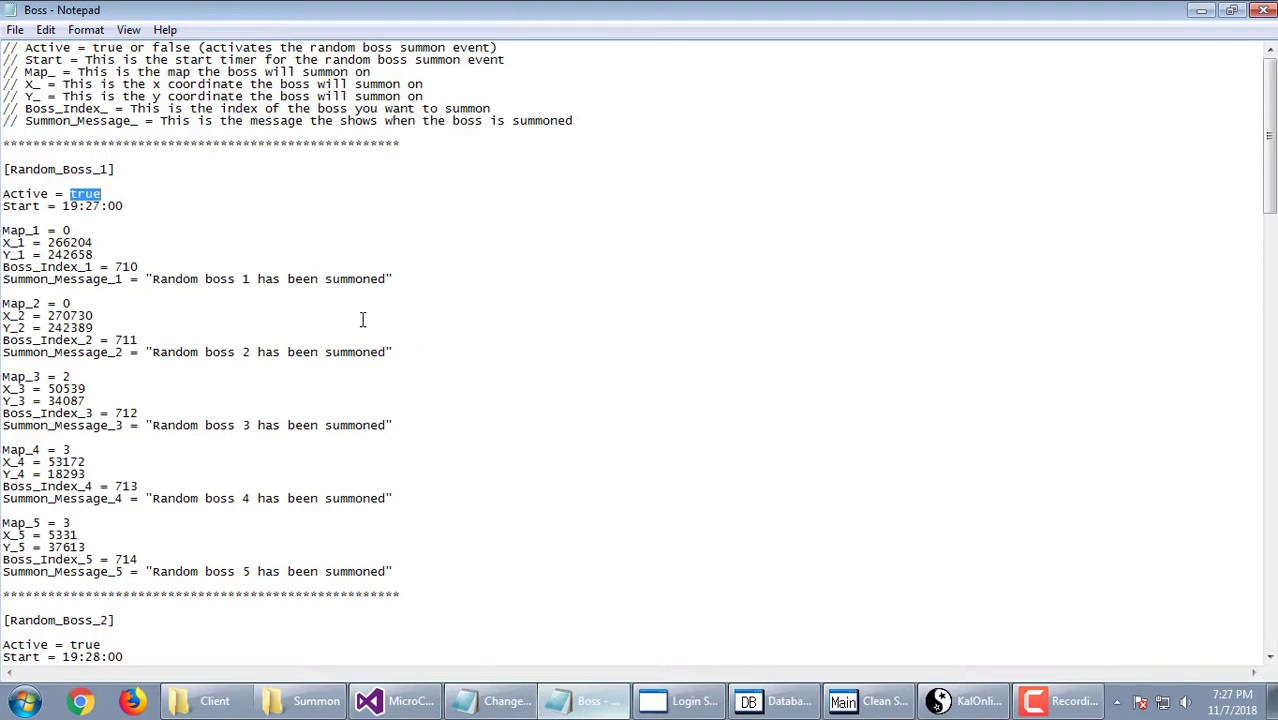
pyautogui.moveTo(84, 248)
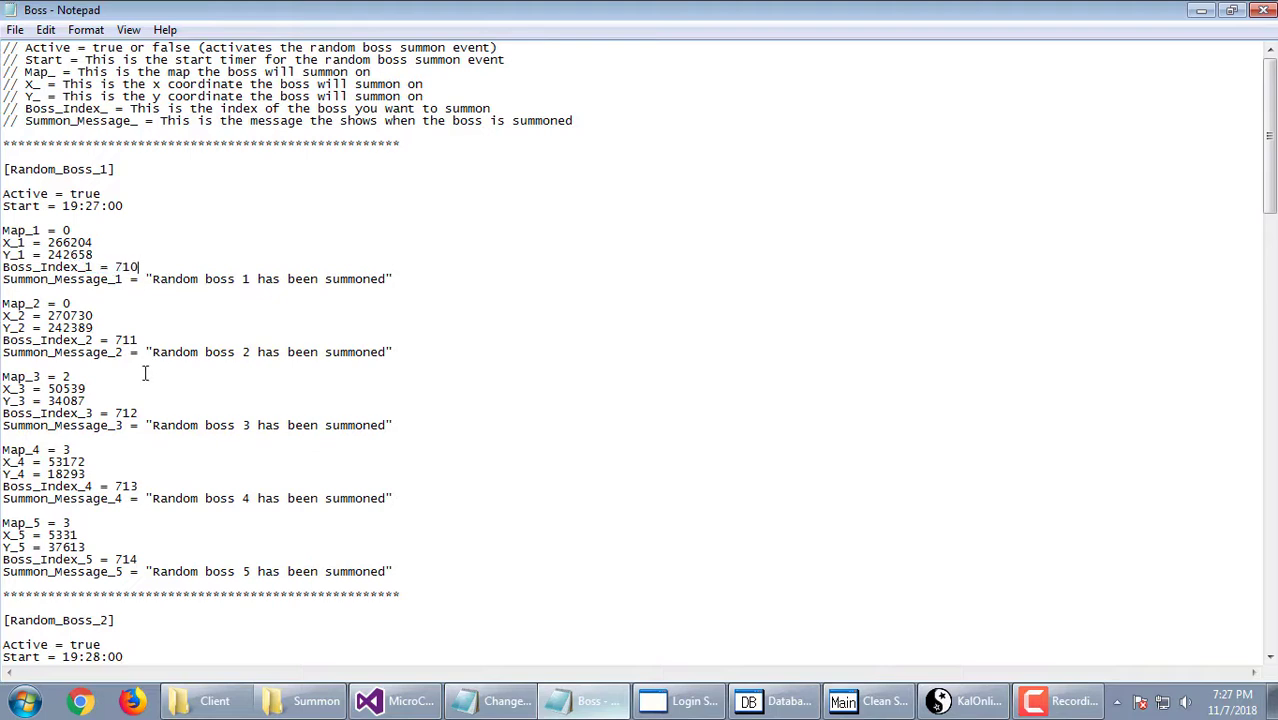
pyautogui.scroll(-3)
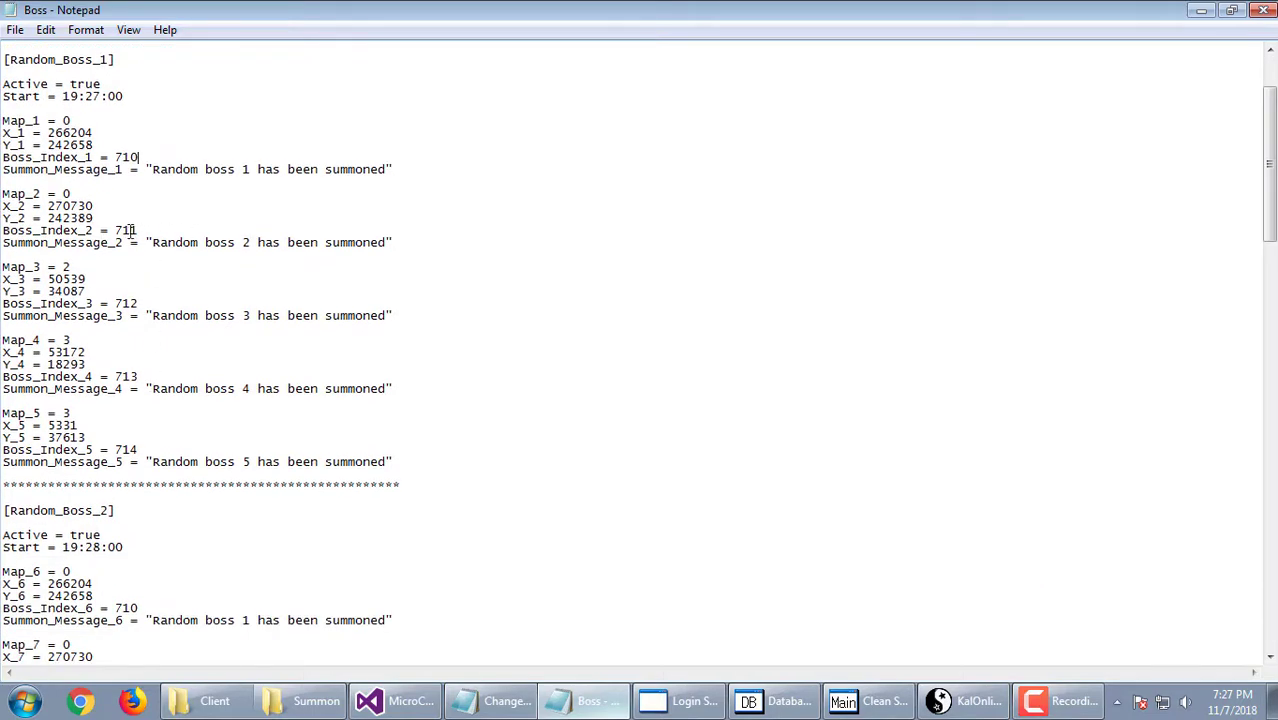
pyautogui.scroll(-3)
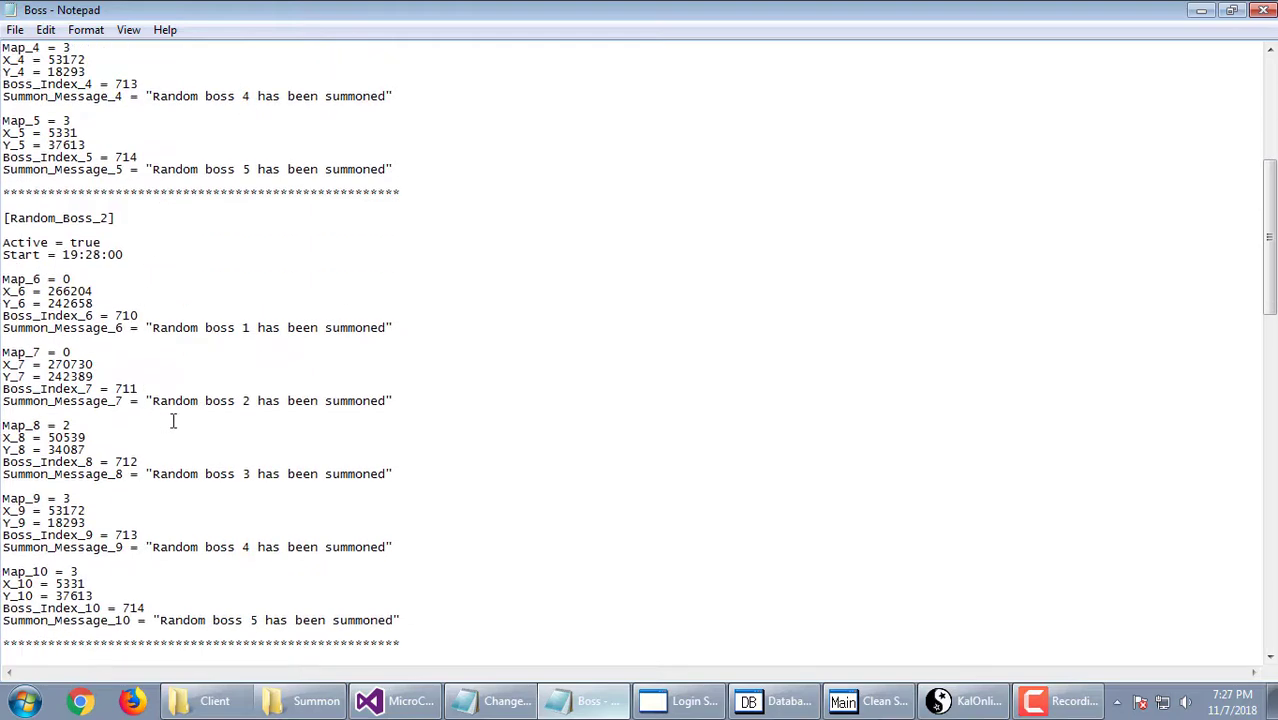
pyautogui.moveTo(106, 258)
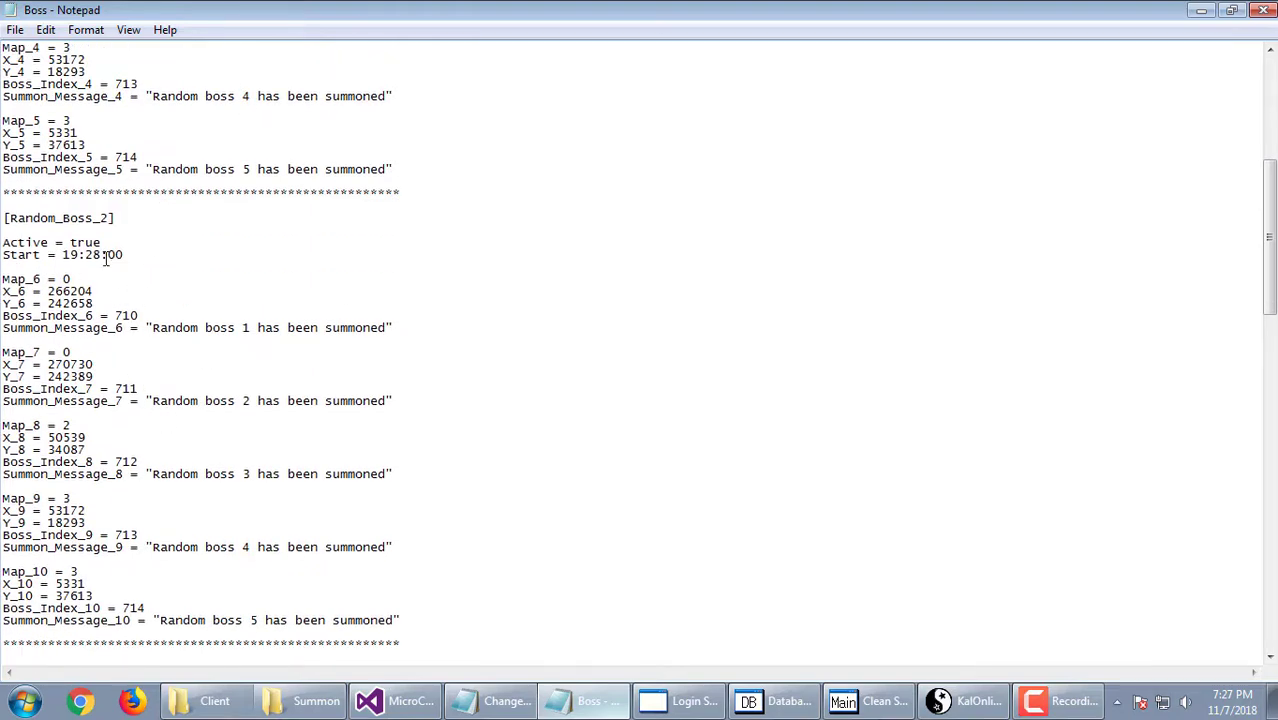
pyautogui.scroll(-3)
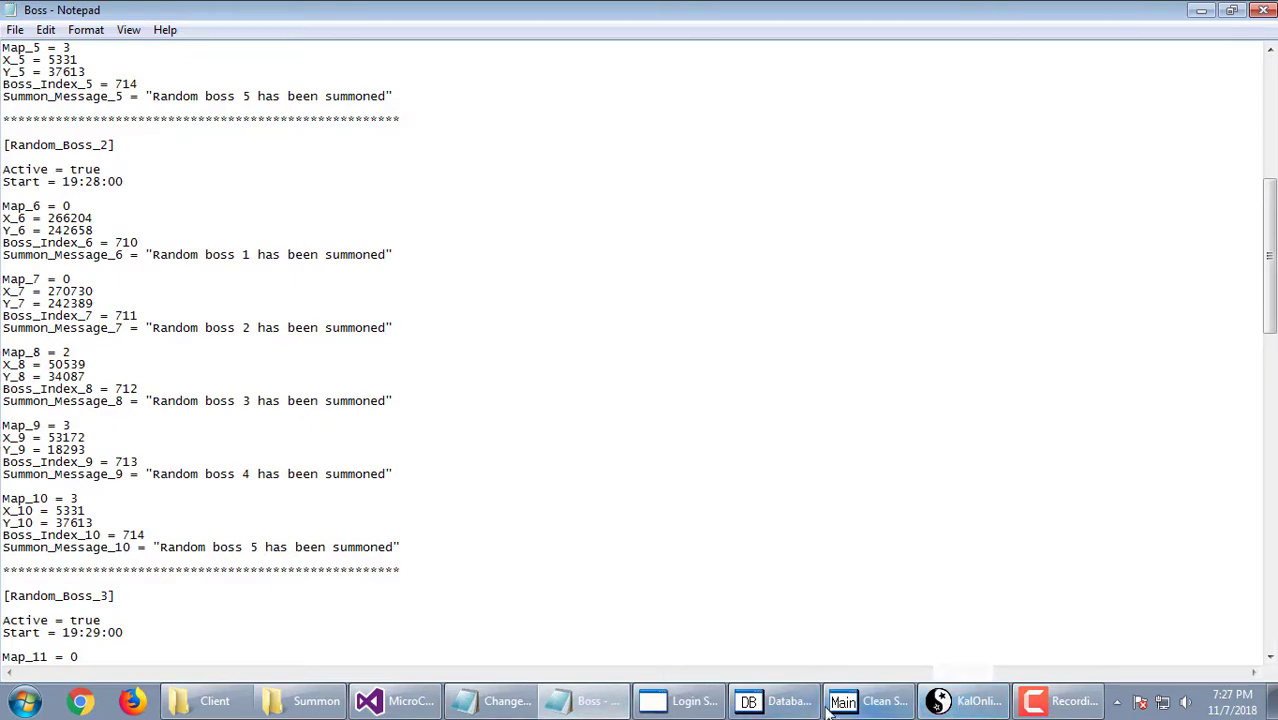
# Wait in game, with a quick glance at the Boss config, until 'Random boss 5 has been summoned' appears.
pyautogui.click(964, 700)
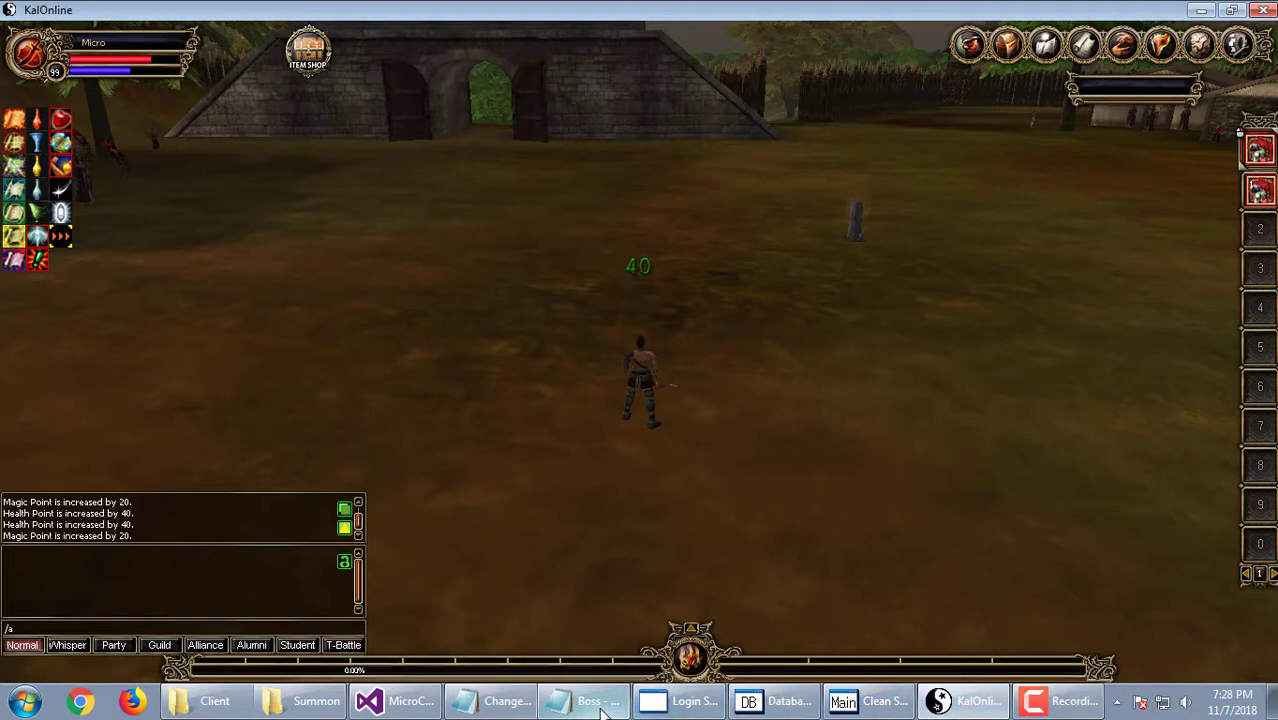
pyautogui.click(584, 700)
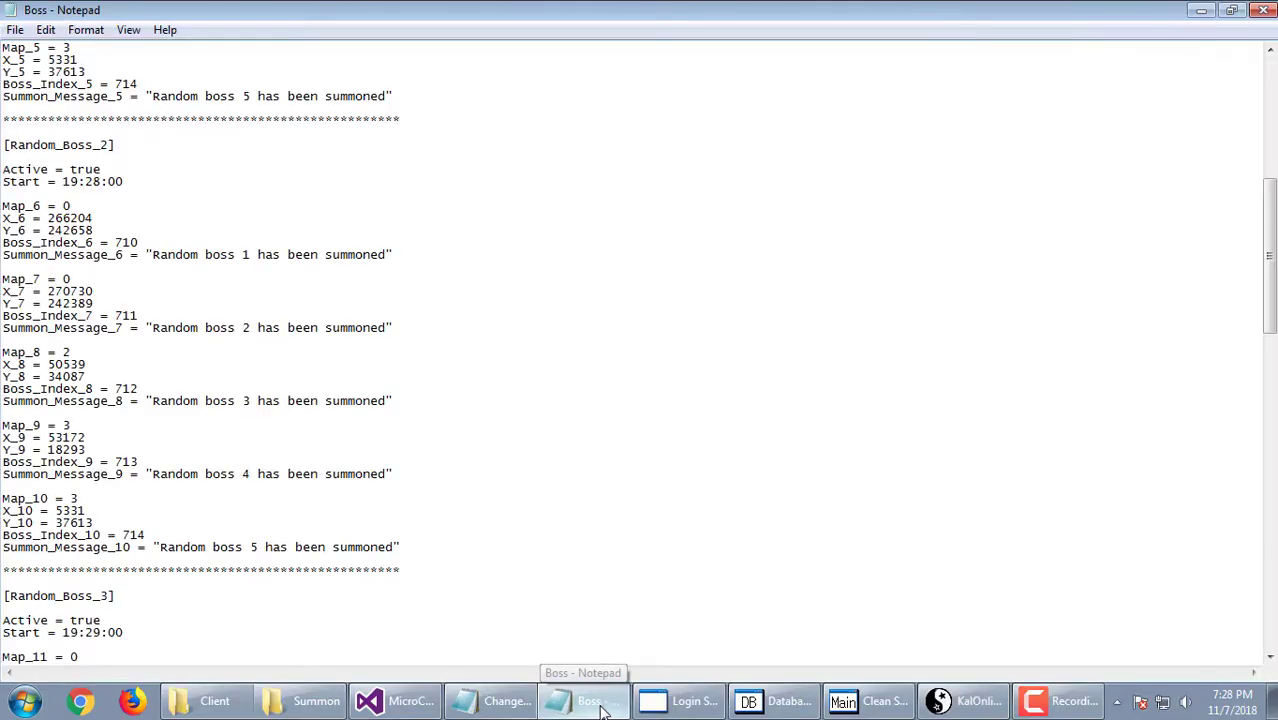
pyautogui.click(964, 700)
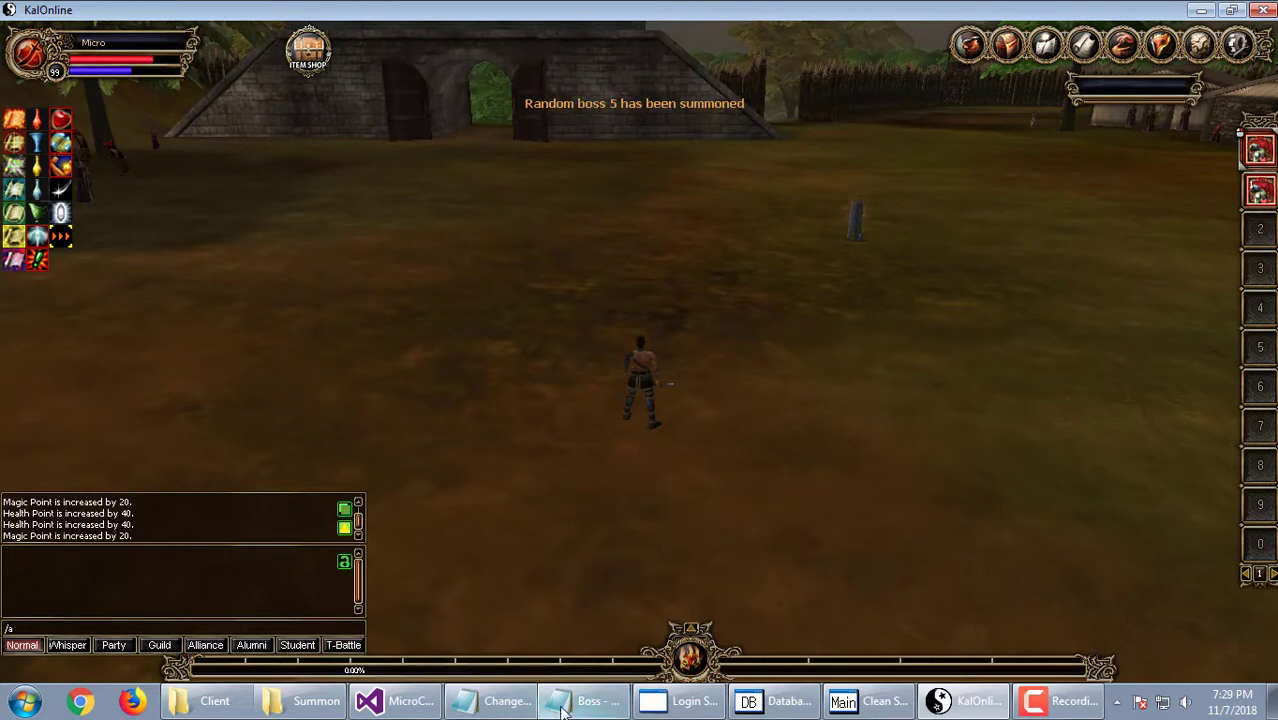
# Scroll the Boss config to [Random_Boss_5], check its Active value, then return to the top unedited.
pyautogui.click(584, 700)
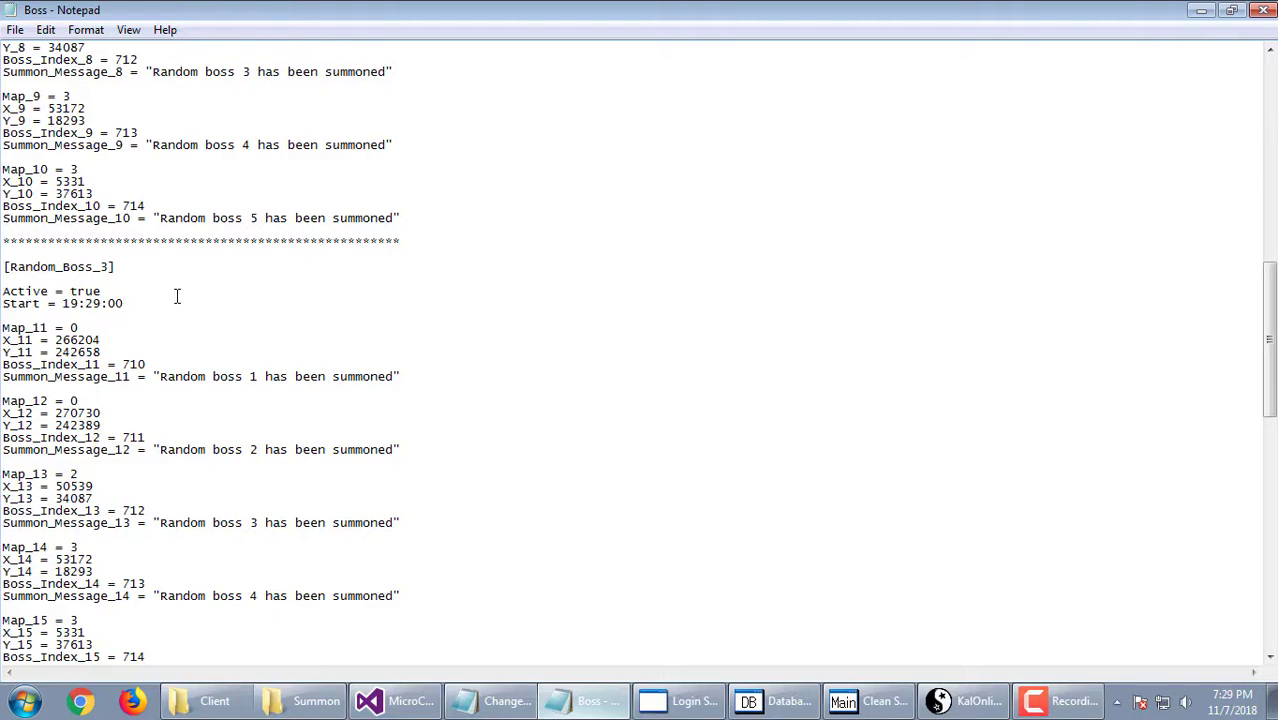
pyautogui.scroll(-3)
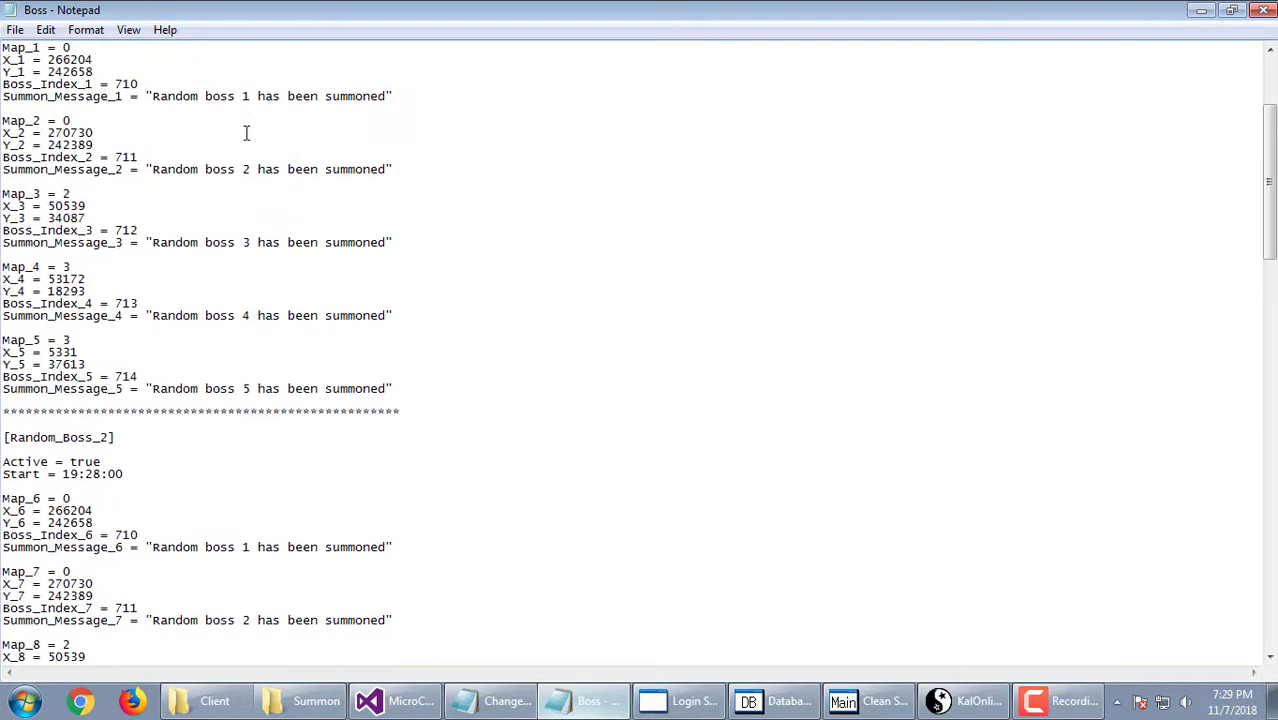
pyautogui.scroll(-3)
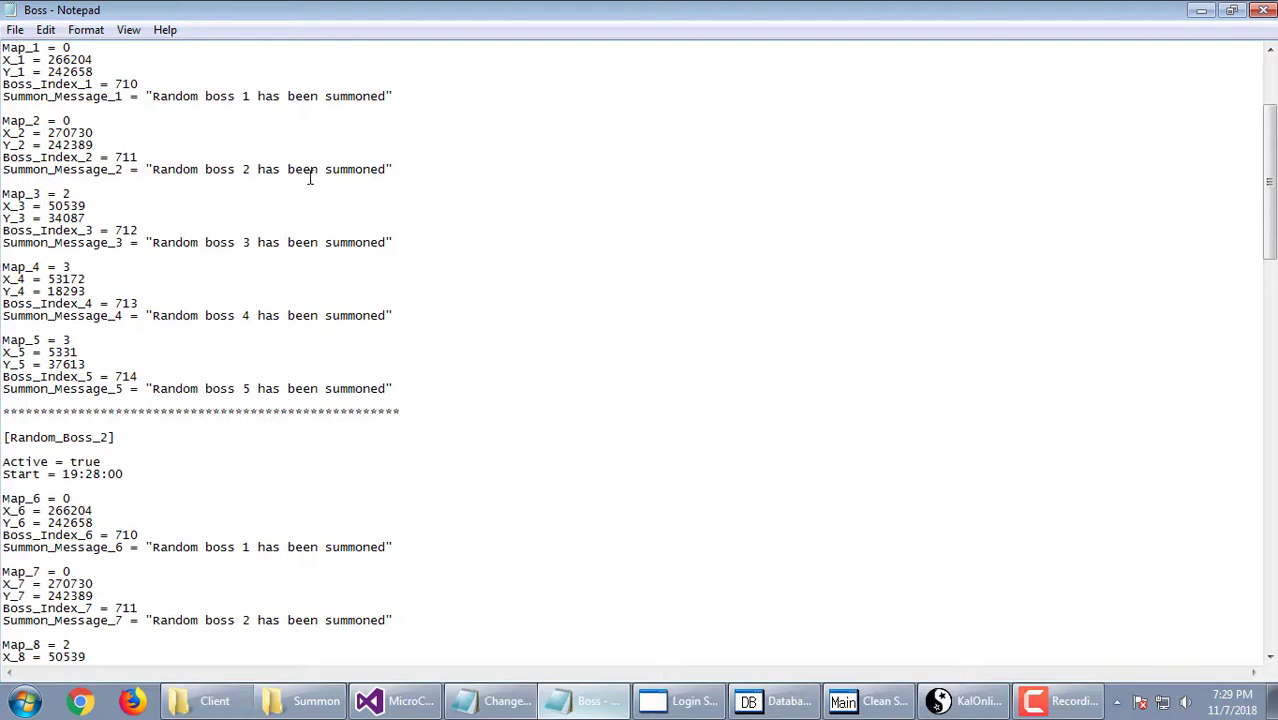
pyautogui.scroll(-3)
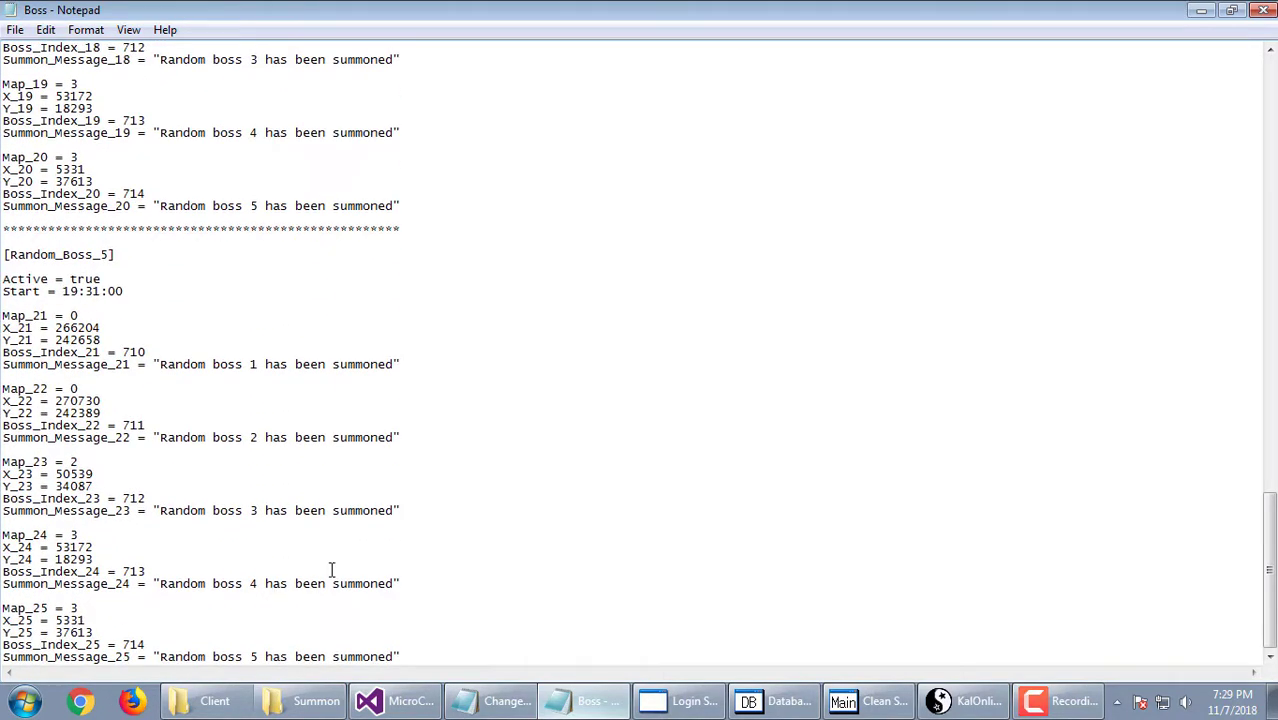
pyautogui.moveTo(352, 328)
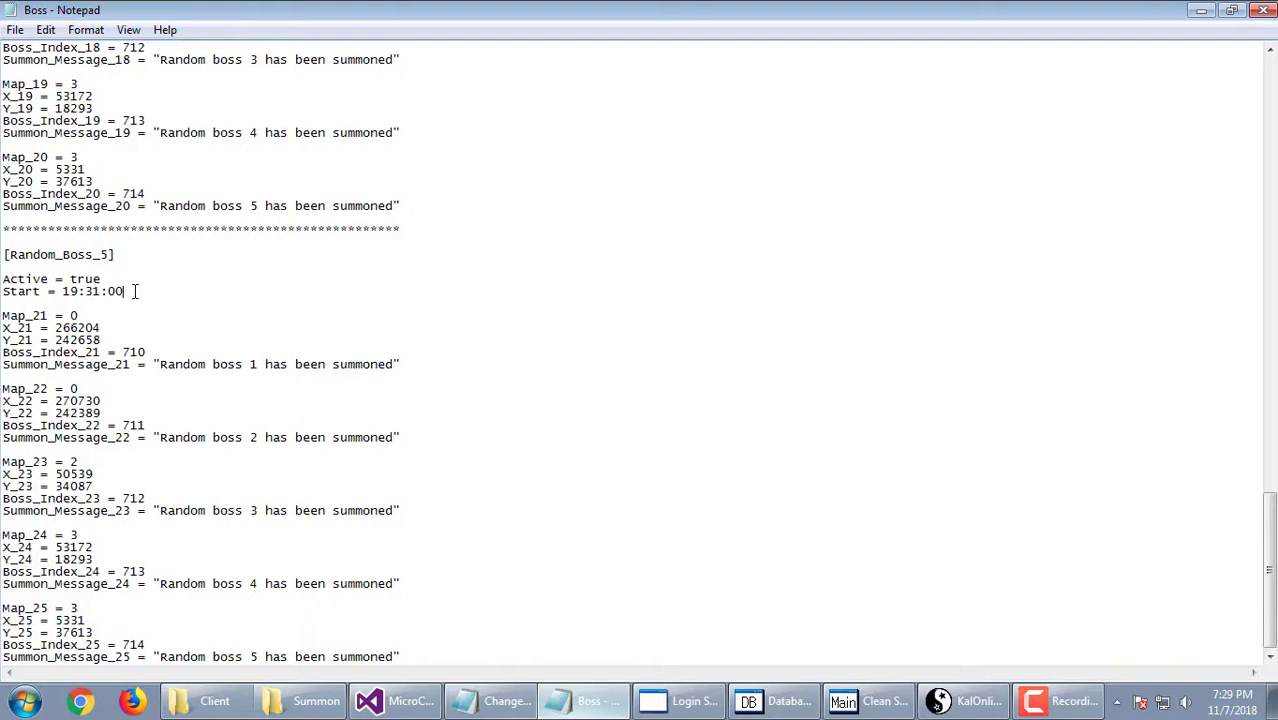
pyautogui.doubleClick(84, 280)
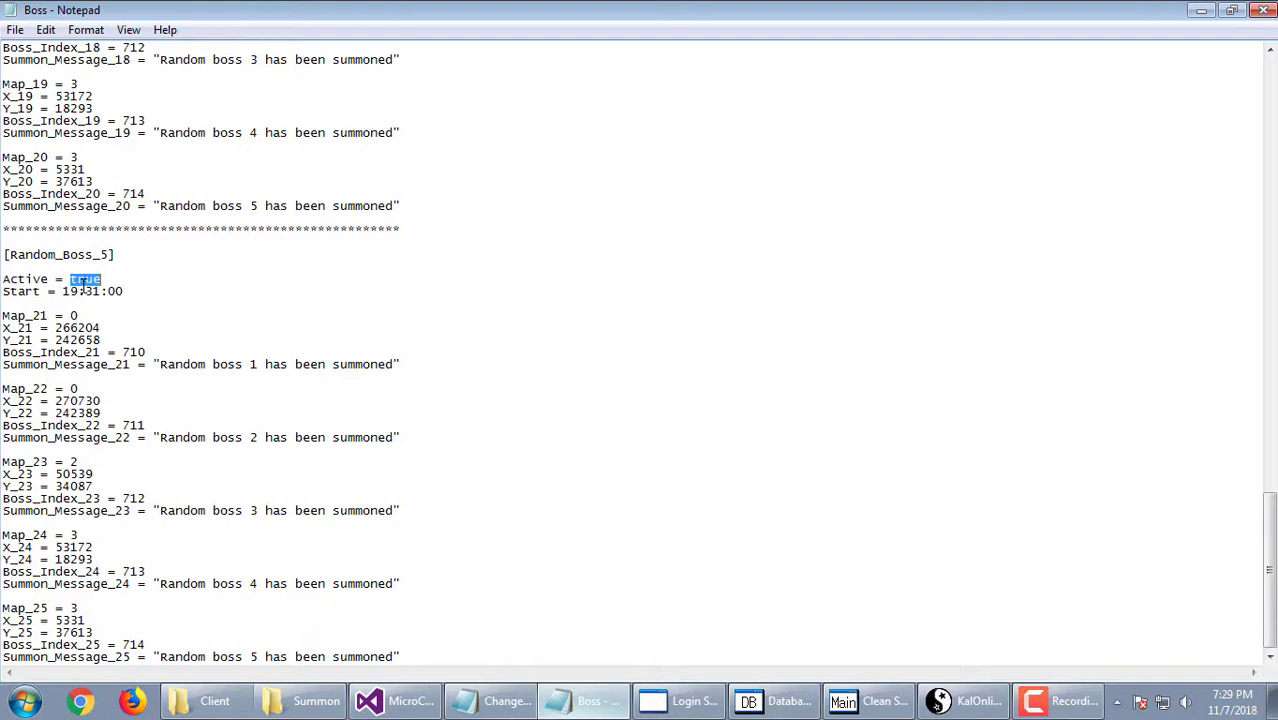
pyautogui.click(164, 278)
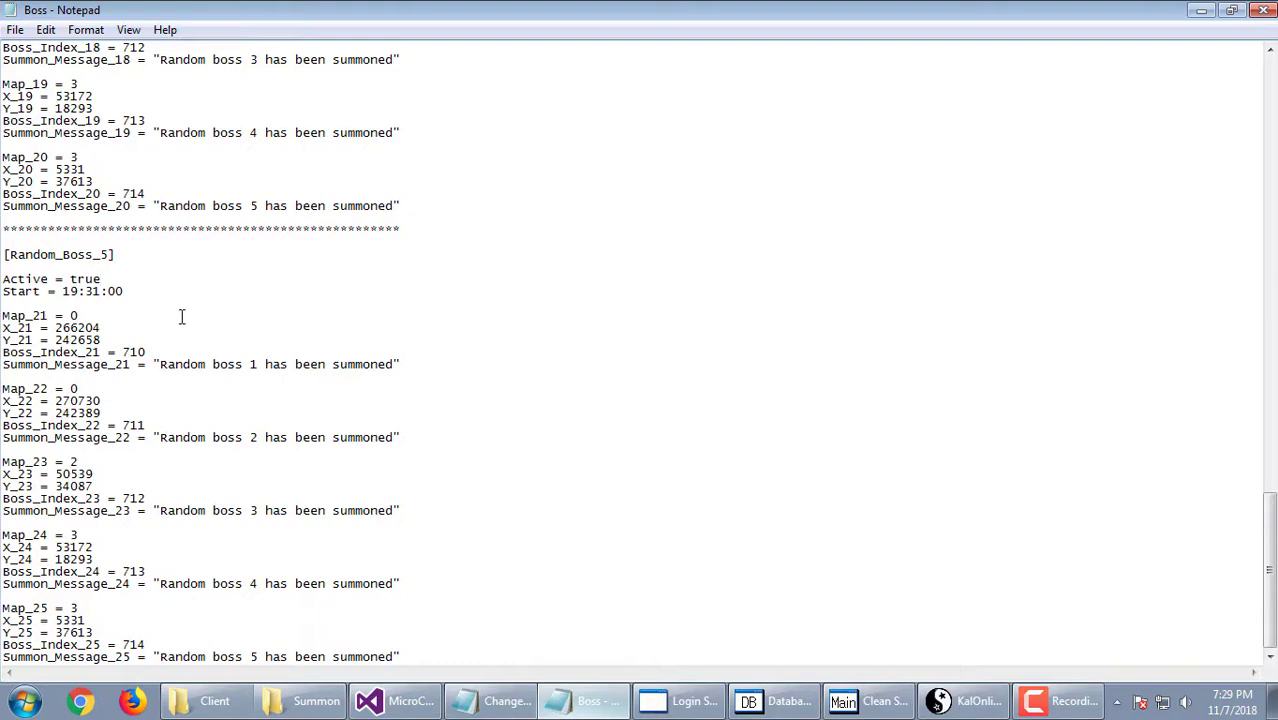
pyautogui.scroll(3)
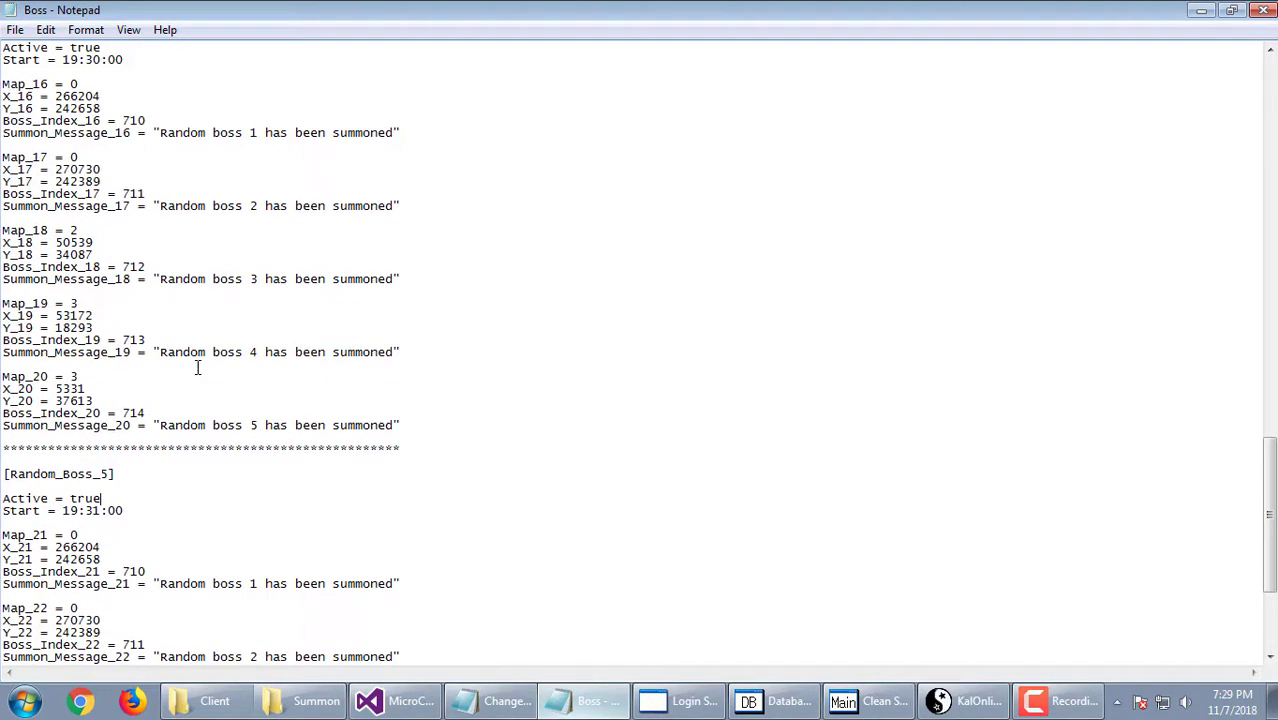
pyautogui.scroll(3)
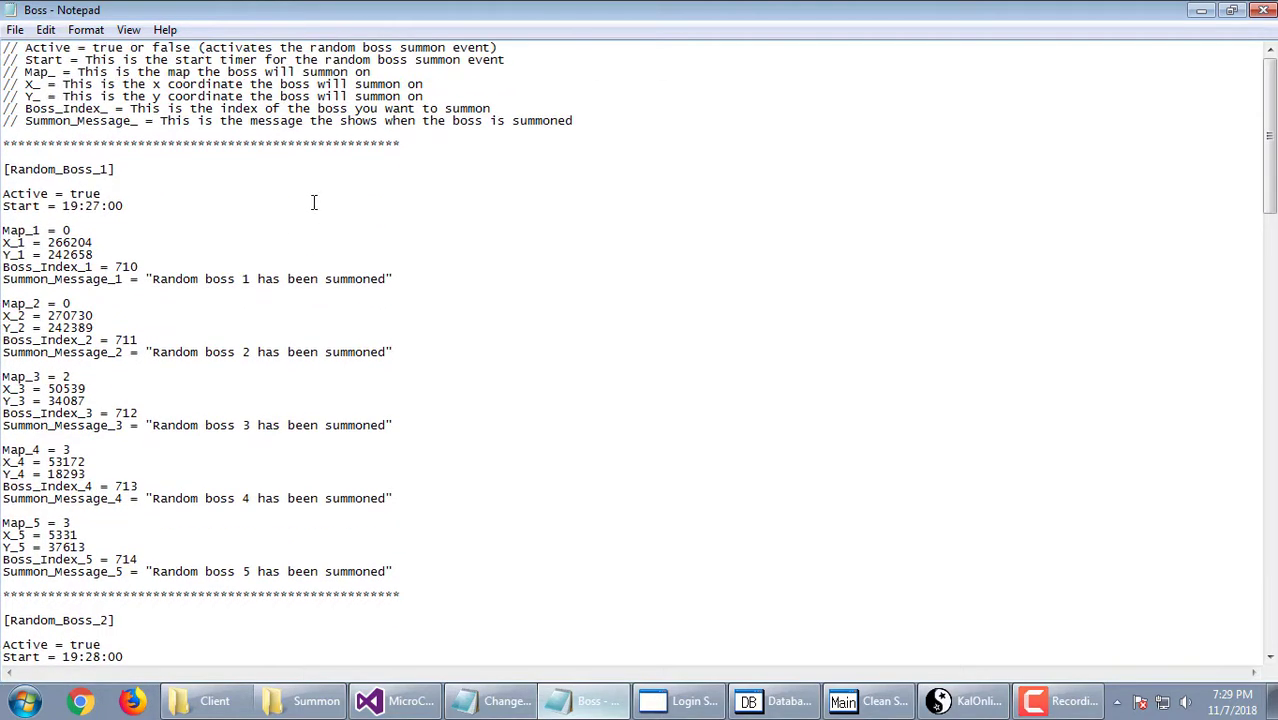
pyautogui.moveTo(172, 320)
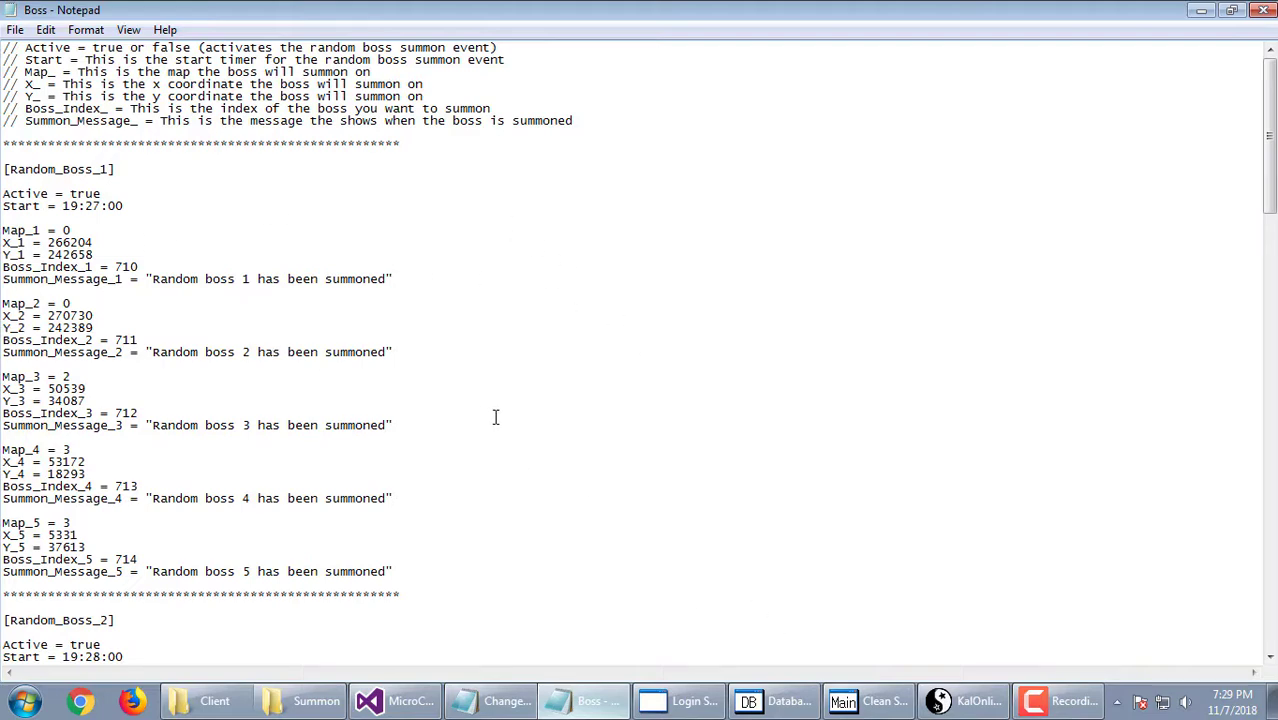
# See 'Random boss 1 has been summoned' in game, then return to the Boss config.
pyautogui.click(962, 700)
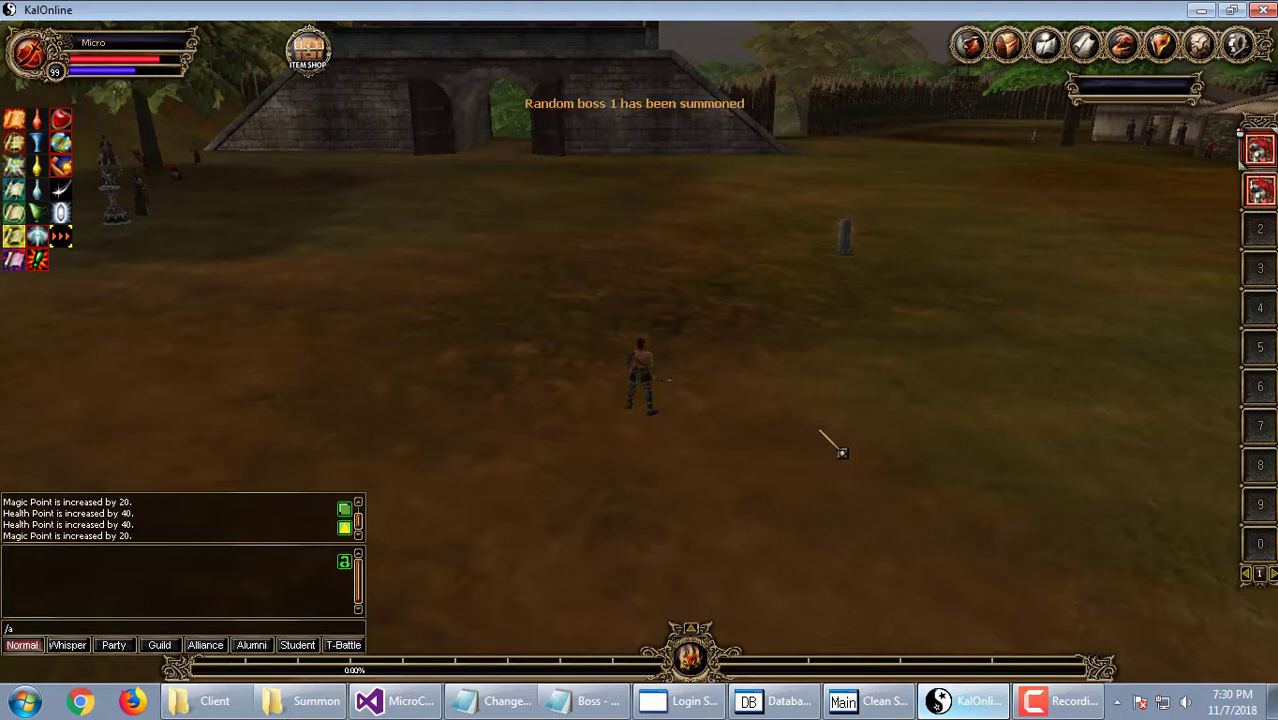
pyautogui.click(584, 700)
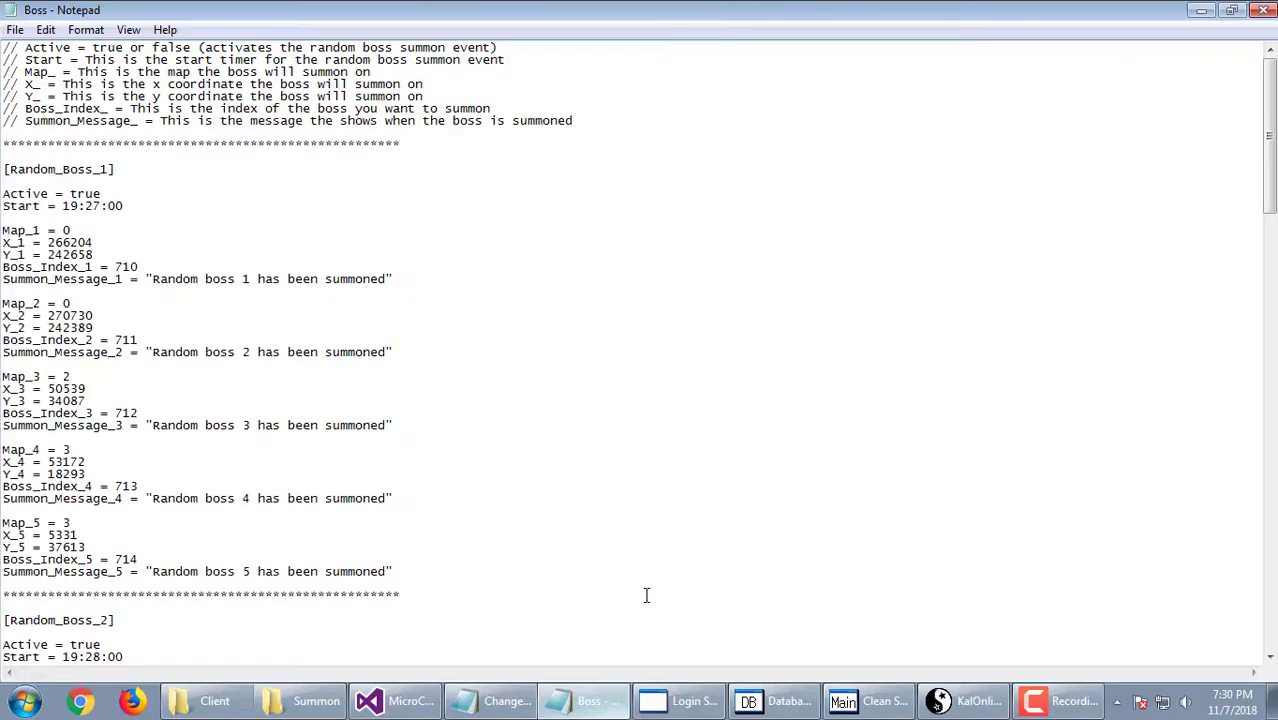
# Scroll through the Random_Boss_4 and Random_Boss_5 spawn entries, then switch back to the game.
pyautogui.scroll(-3)
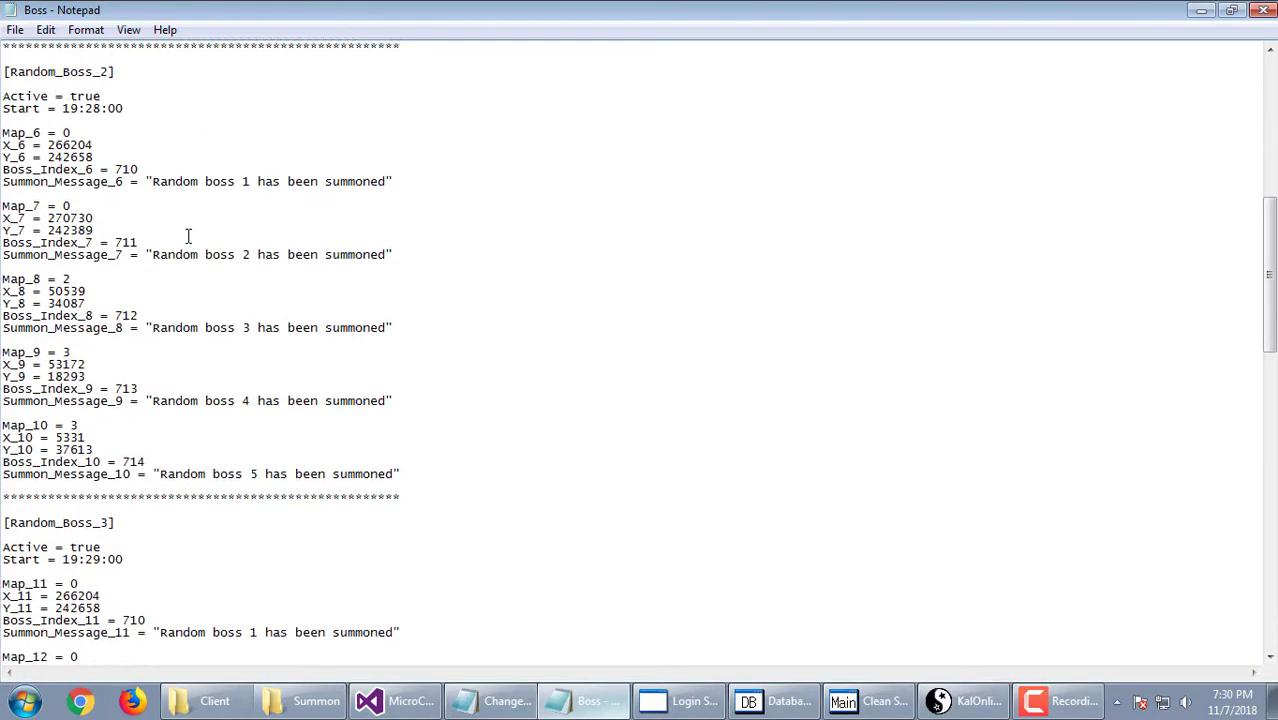
pyautogui.scroll(-3)
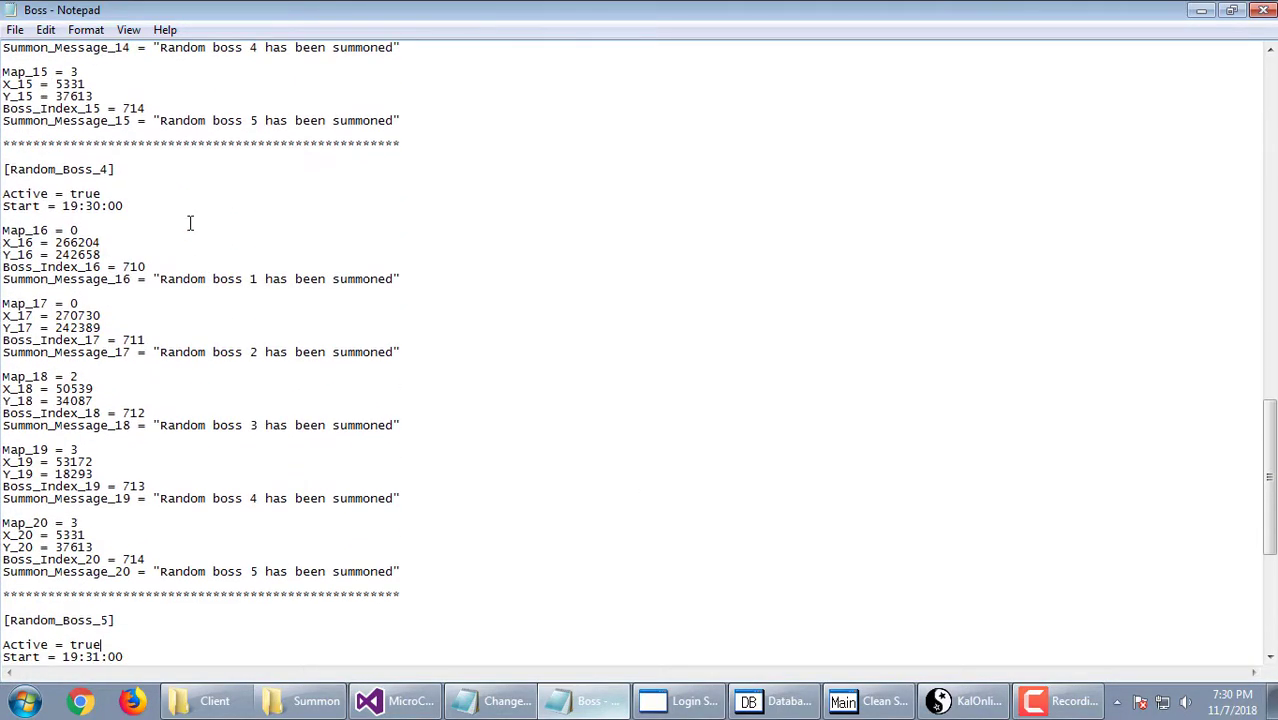
pyautogui.scroll(-3)
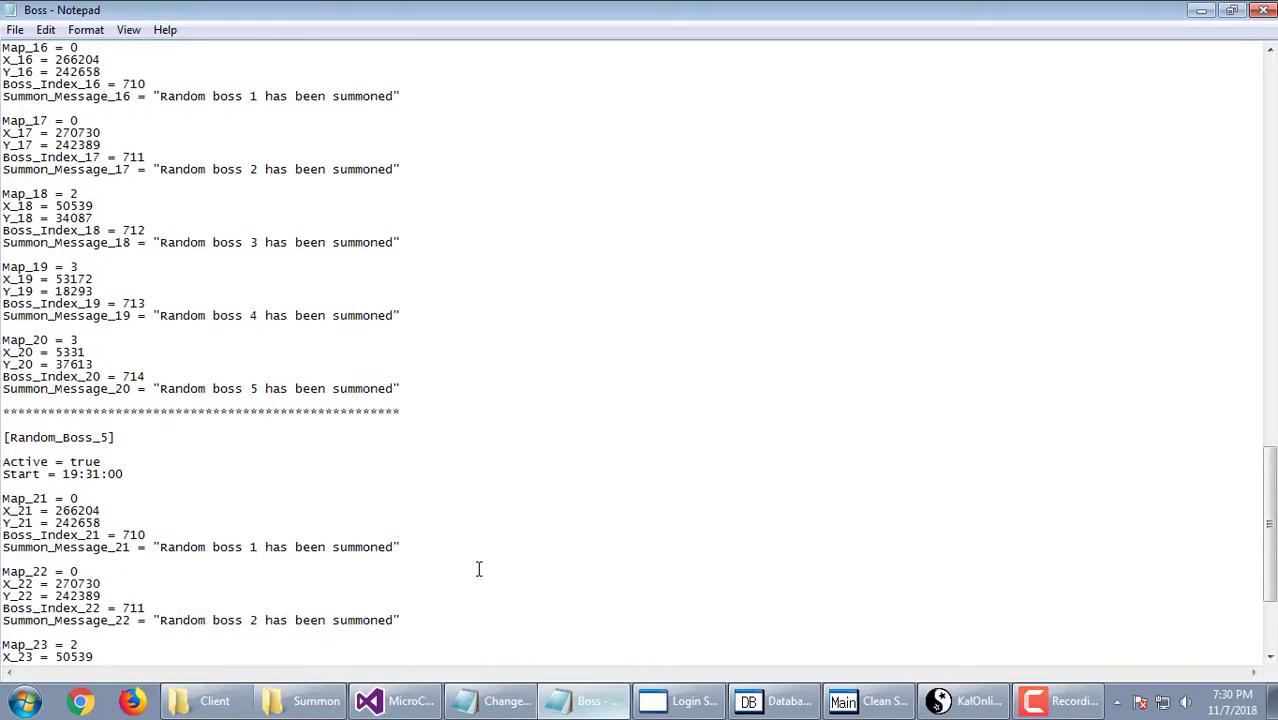
pyautogui.scroll(3)
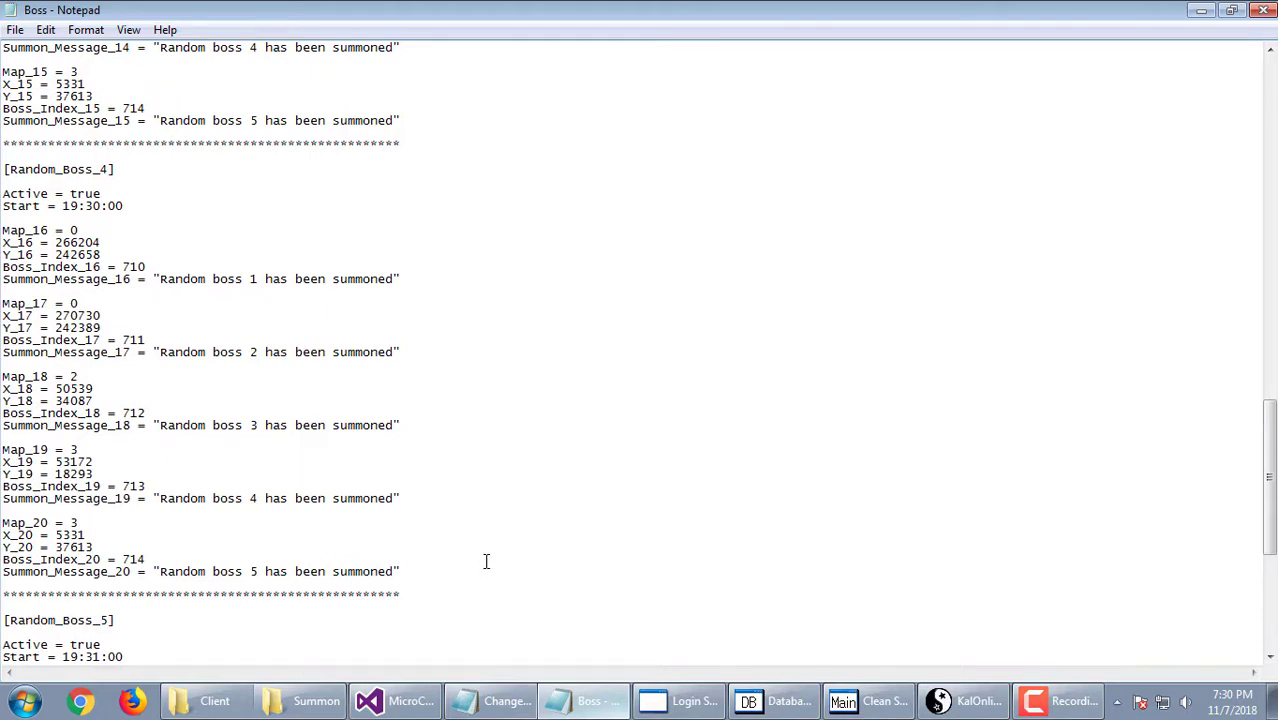
pyautogui.scroll(-3)
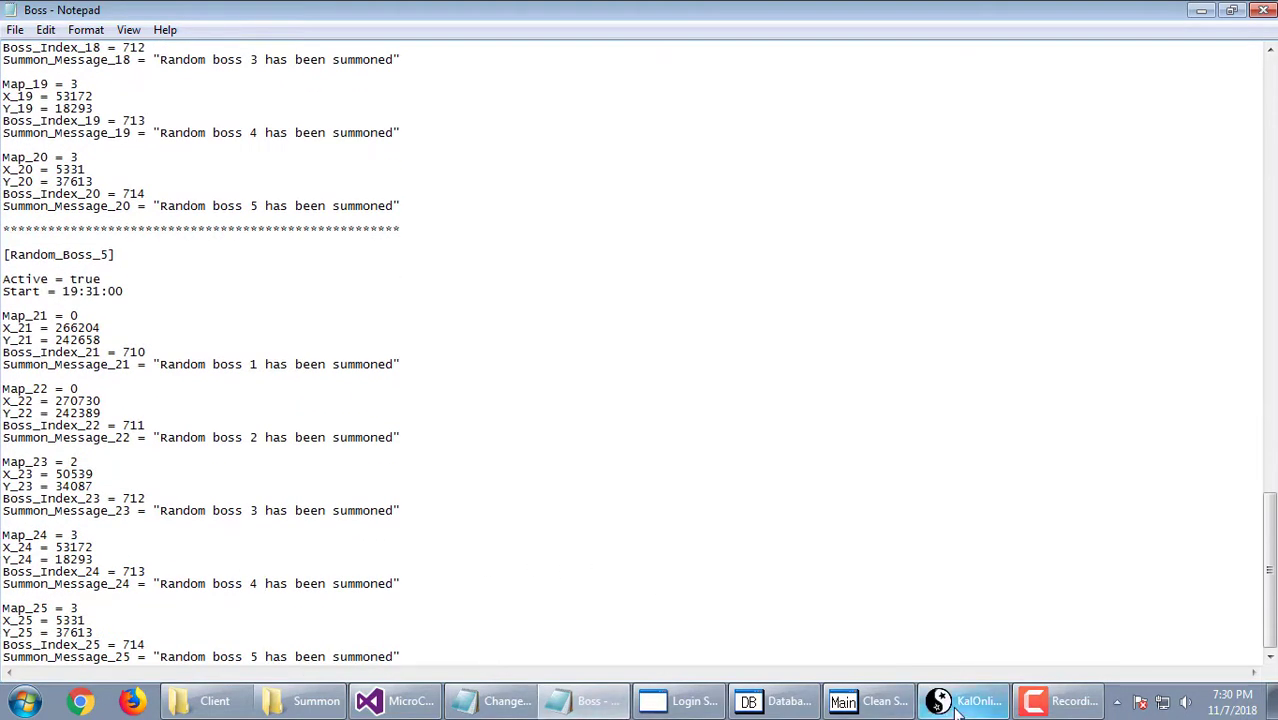
pyautogui.click(964, 700)
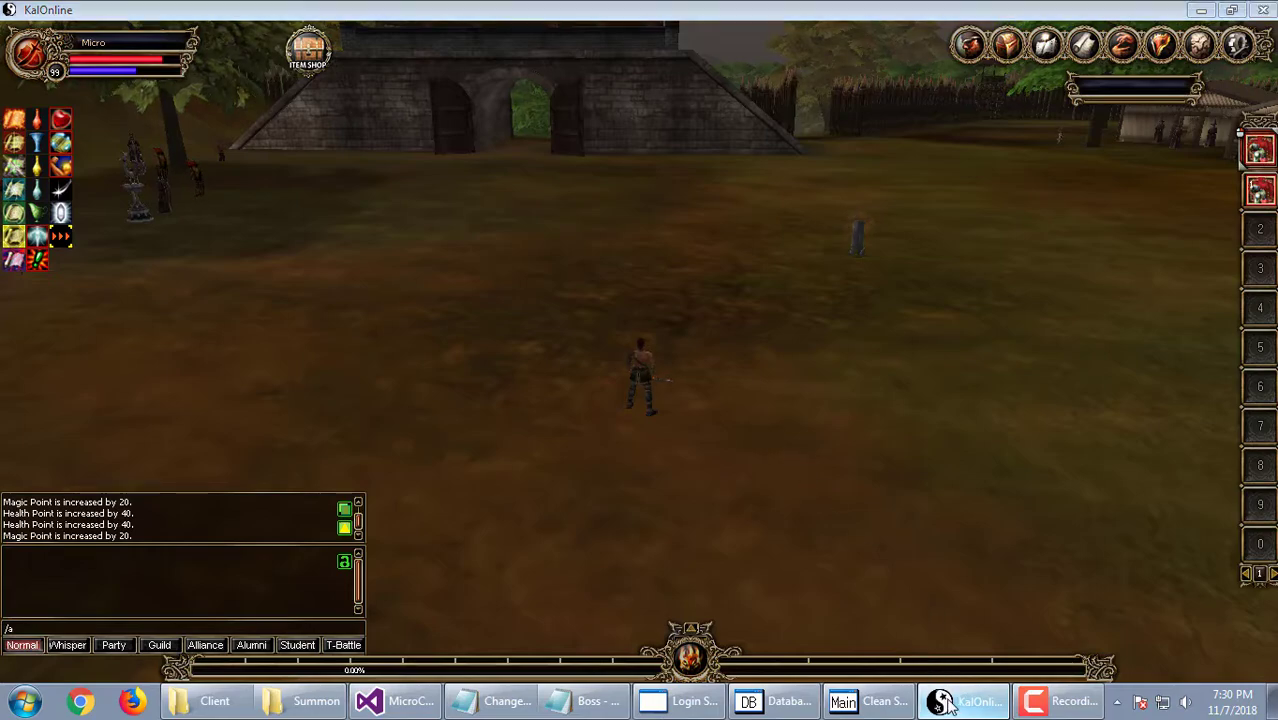
pyautogui.click(584, 700)
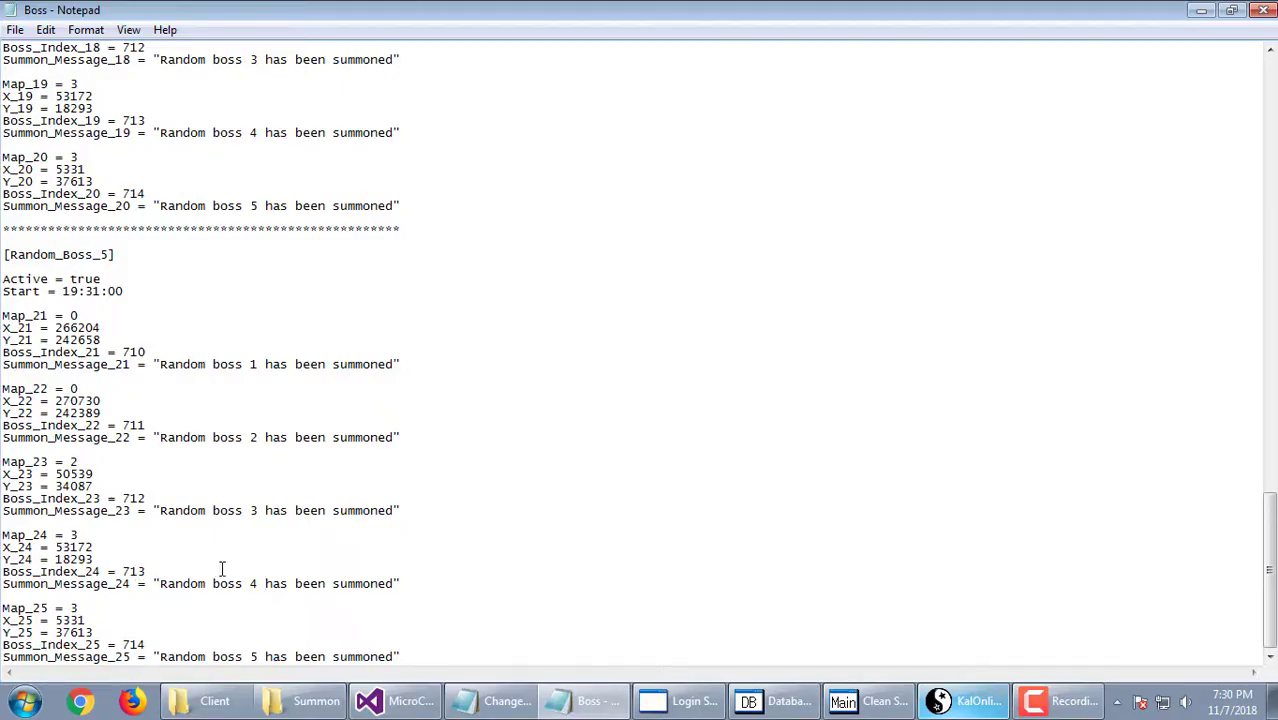
pyautogui.click(962, 700)
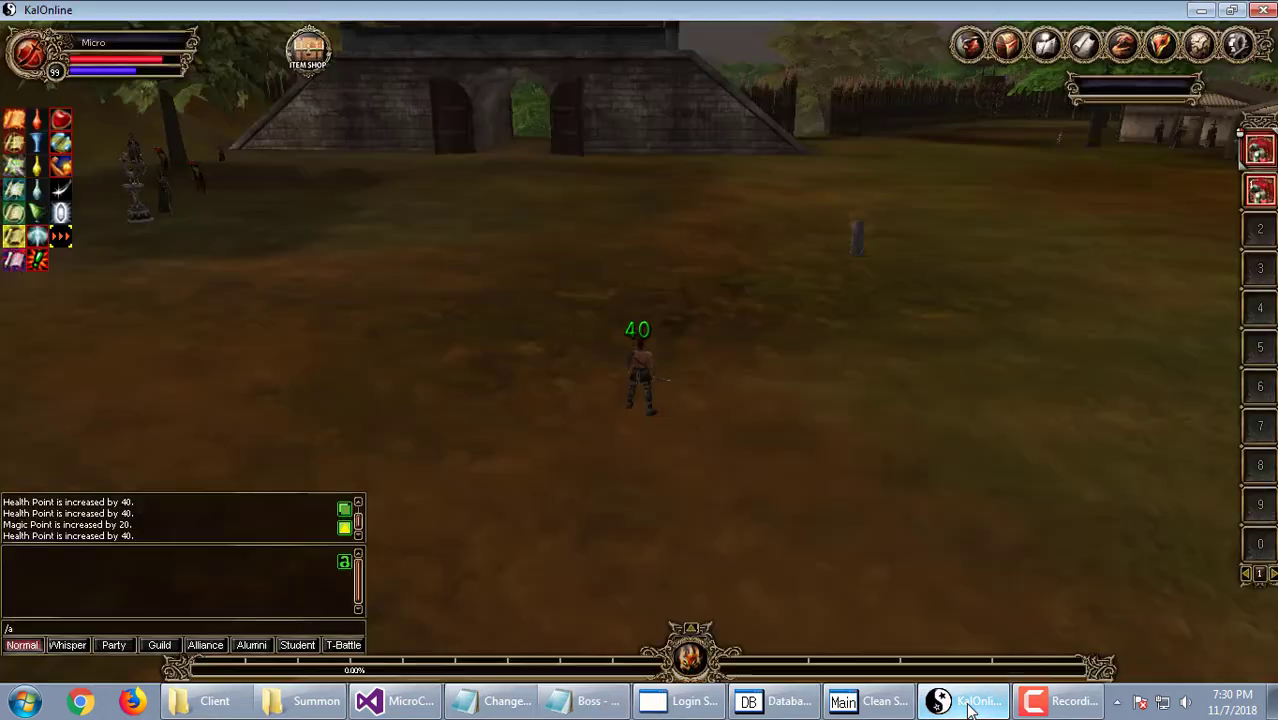
pyautogui.write('/move')
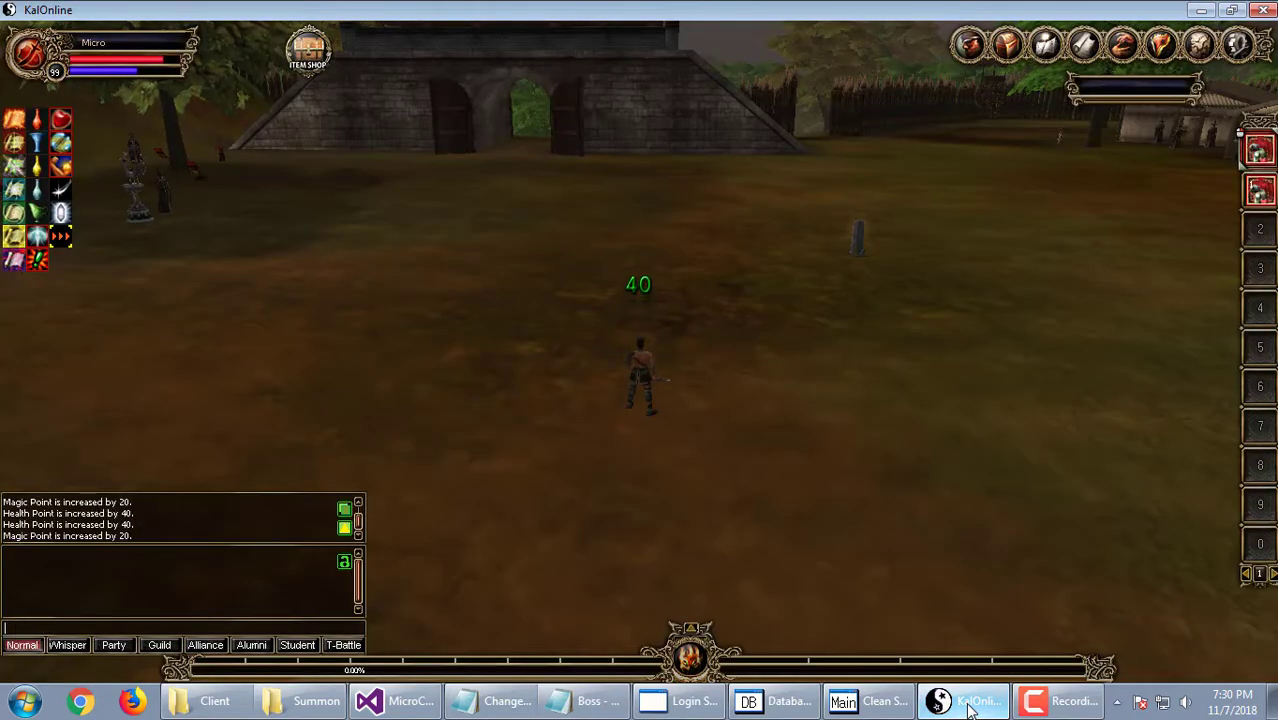
pyautogui.moveTo(968, 44)
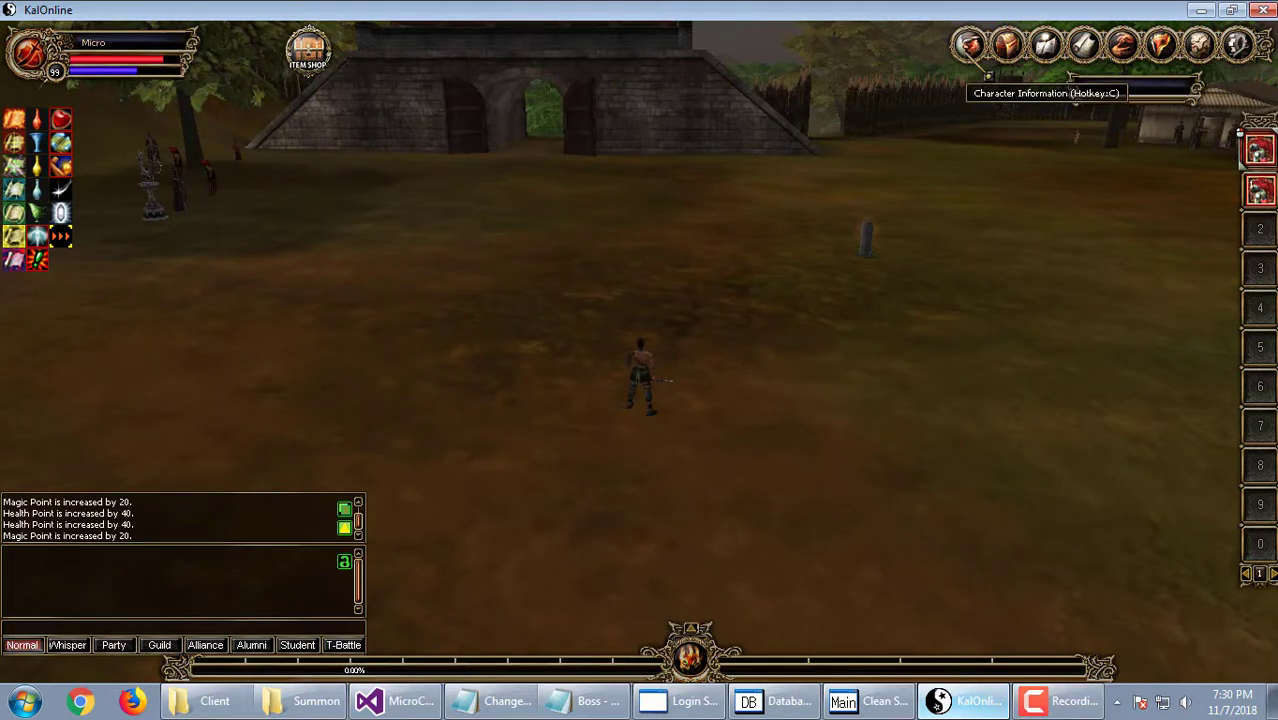
pyautogui.click(968, 44)
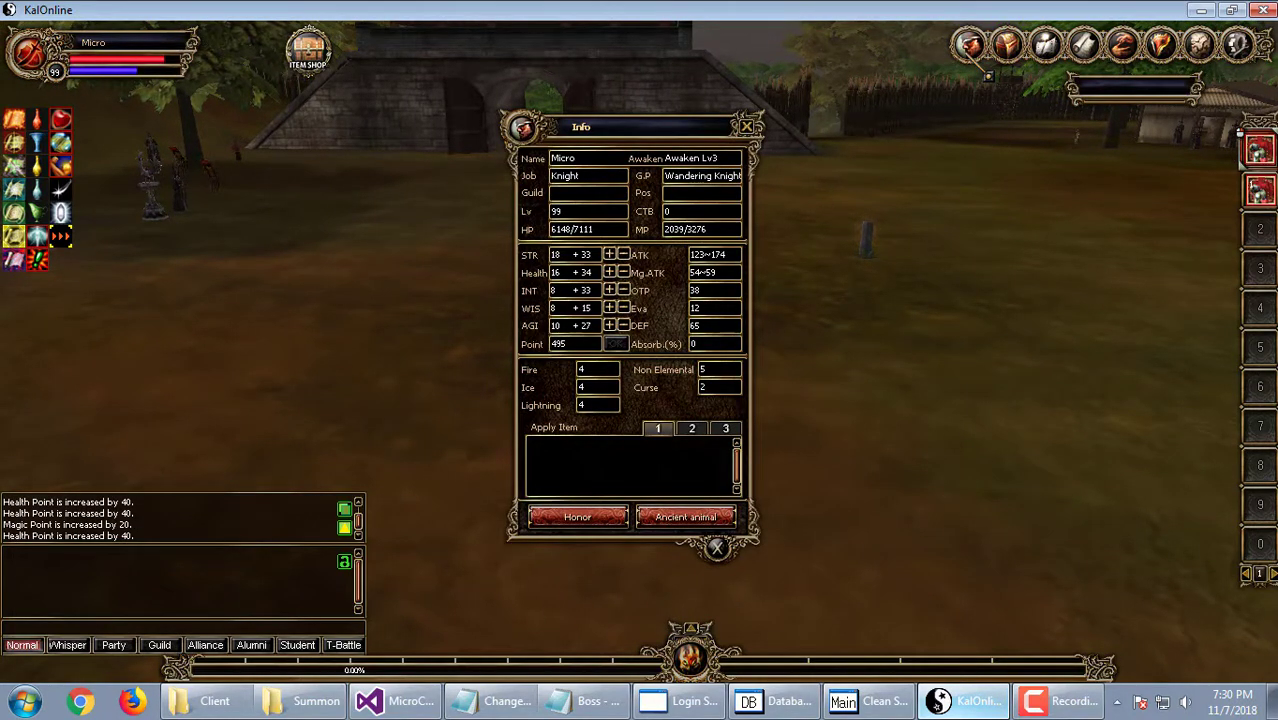
pyautogui.click(746, 124)
pyautogui.write('/adminb')
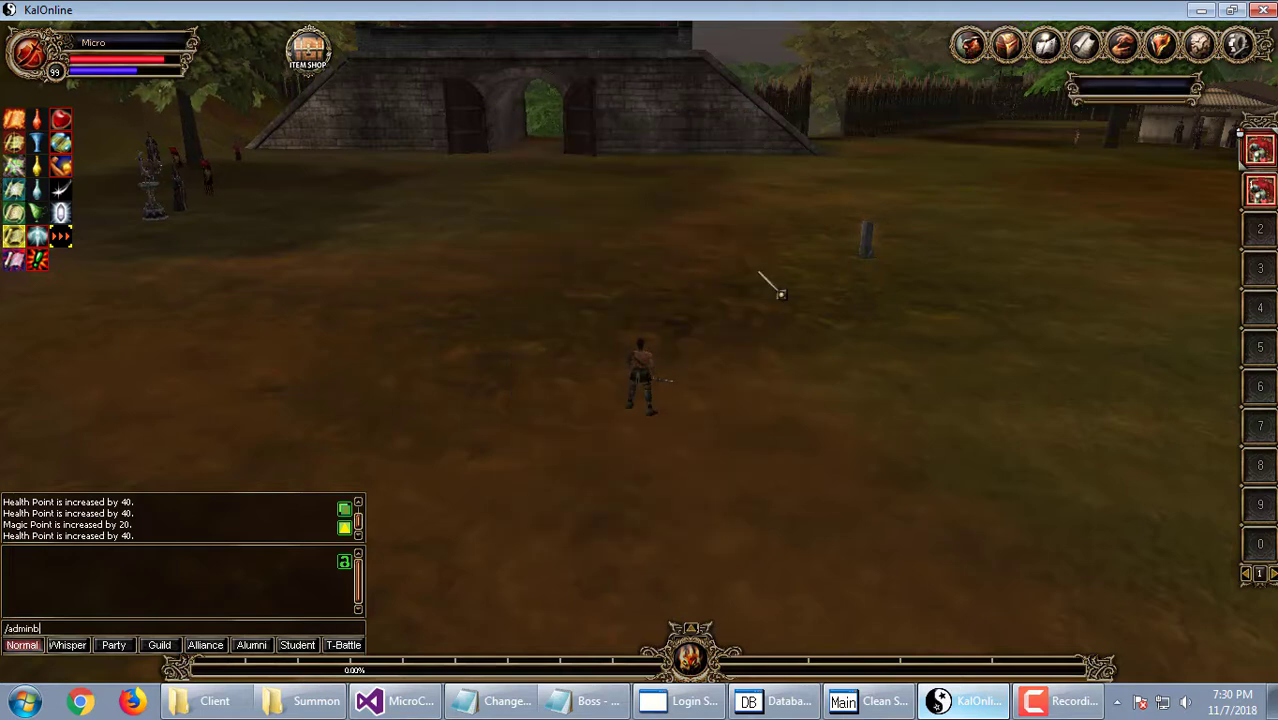
pyautogui.press('enter')
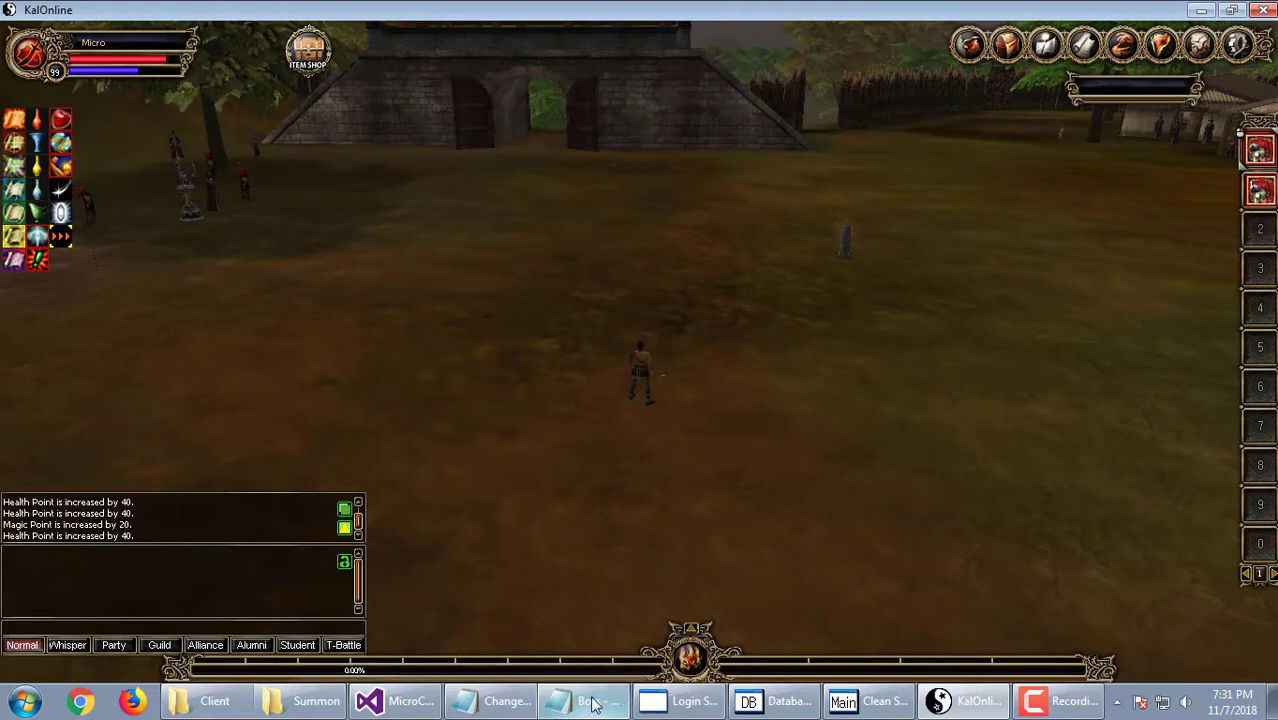
# Check the Random_Boss_1 coordinates and boss indices at the top of the config, then return to the game.
pyautogui.click(584, 700)
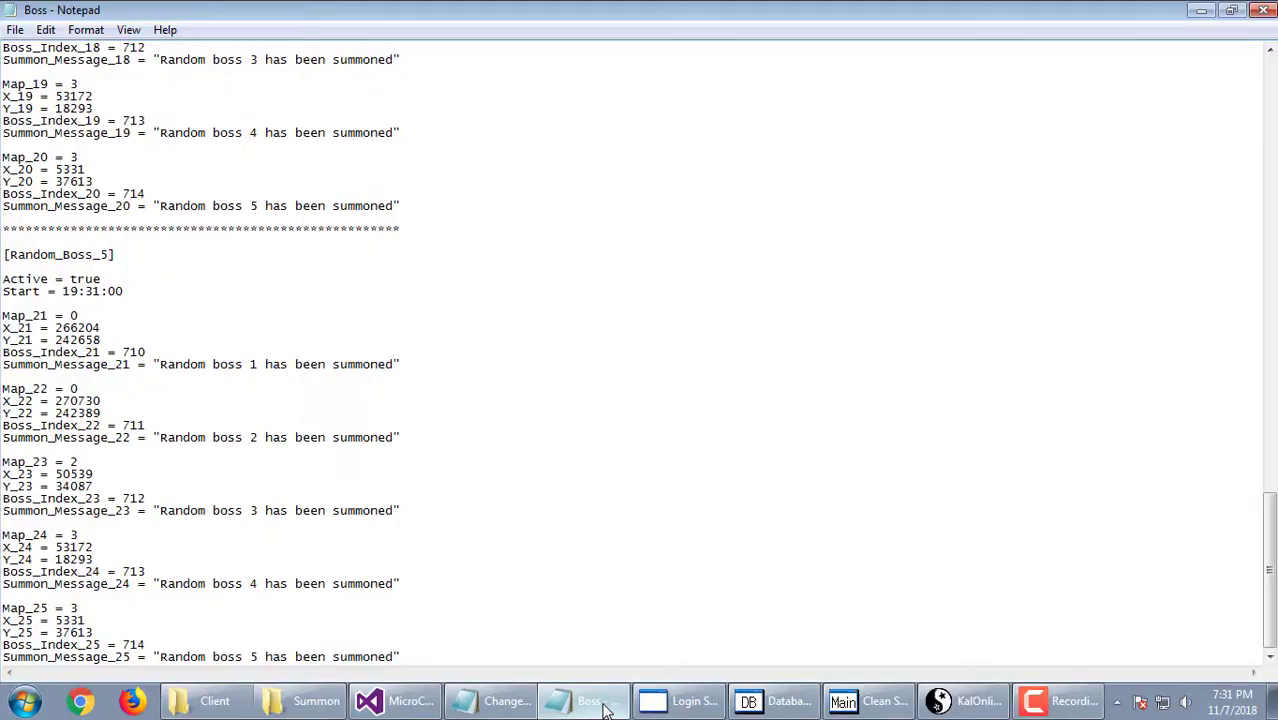
pyautogui.scroll(3)
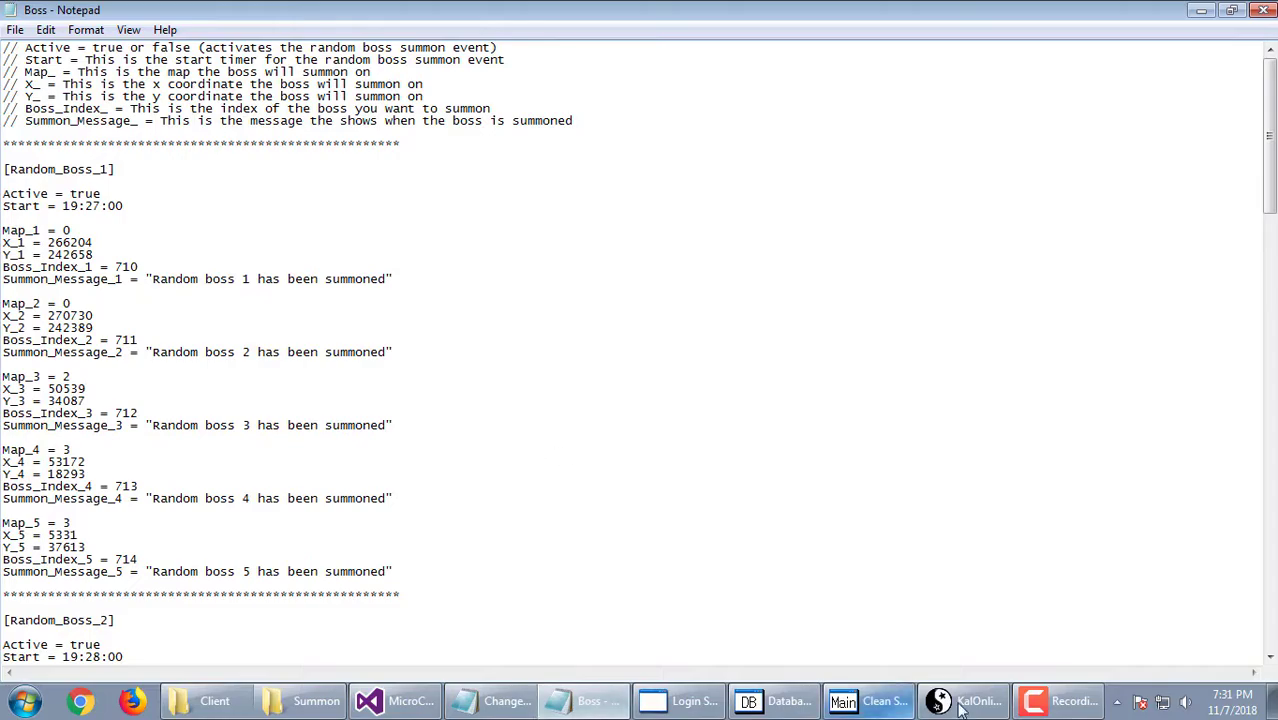
pyautogui.click(964, 700)
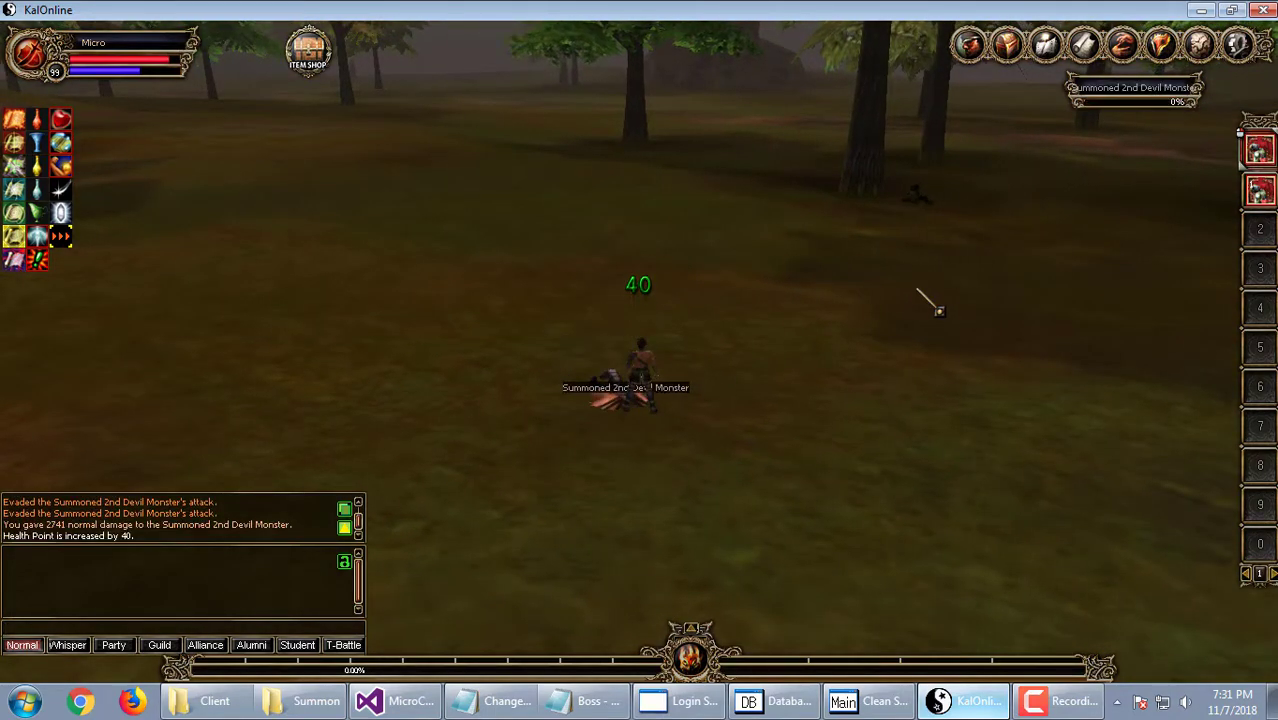
# Travel with /move and /move 712 to the Summoned 1st Devil Monster and Doggebi bosses and attack them.
pyautogui.write('/move')
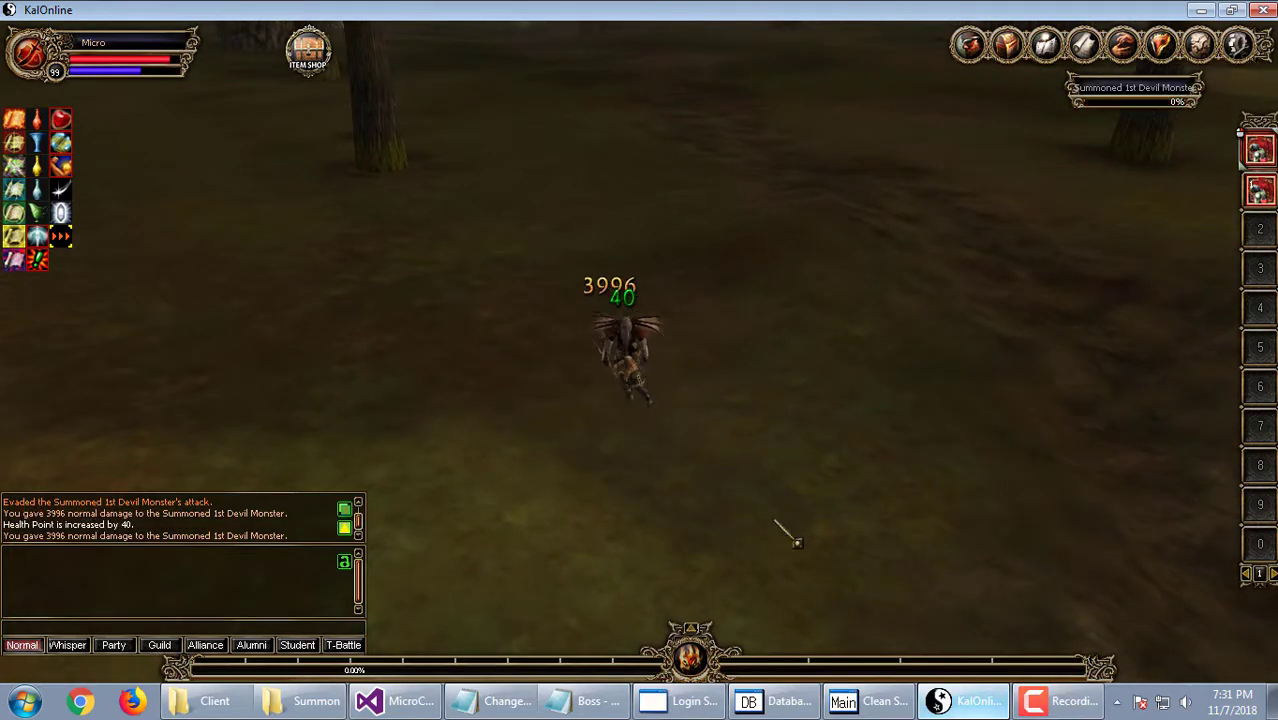
pyautogui.click(588, 700)
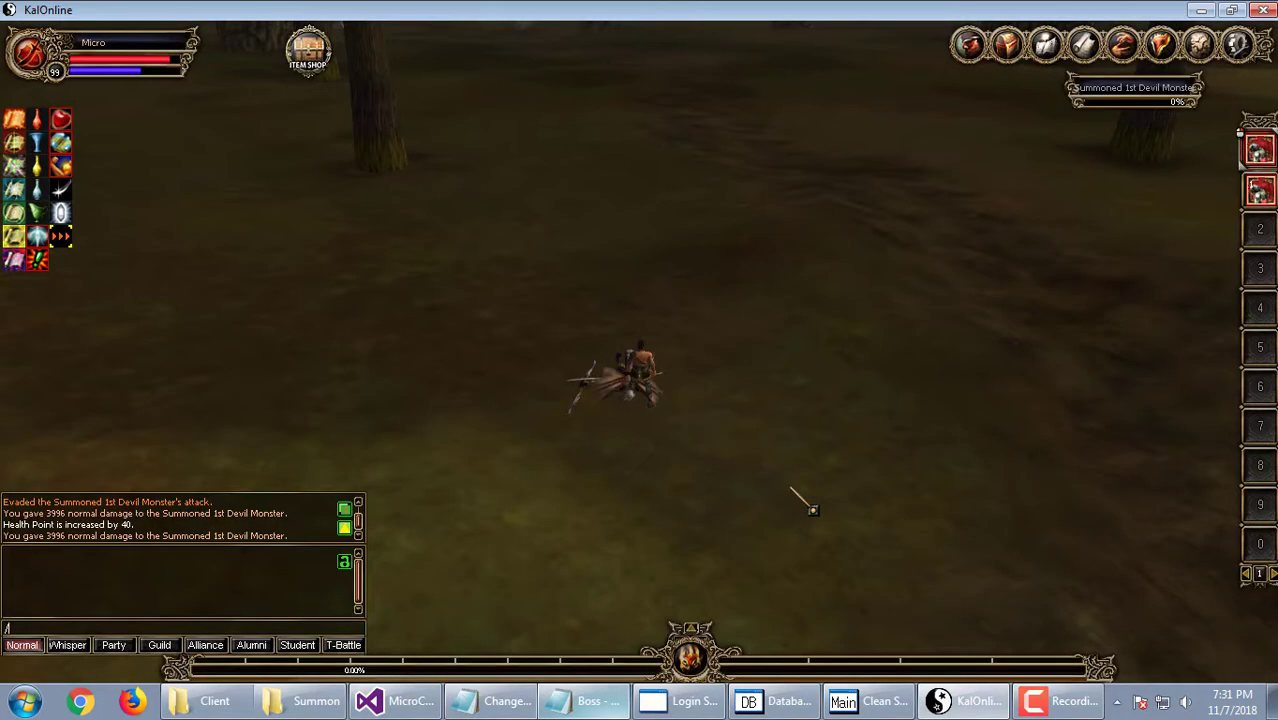
pyautogui.write('/move 712')
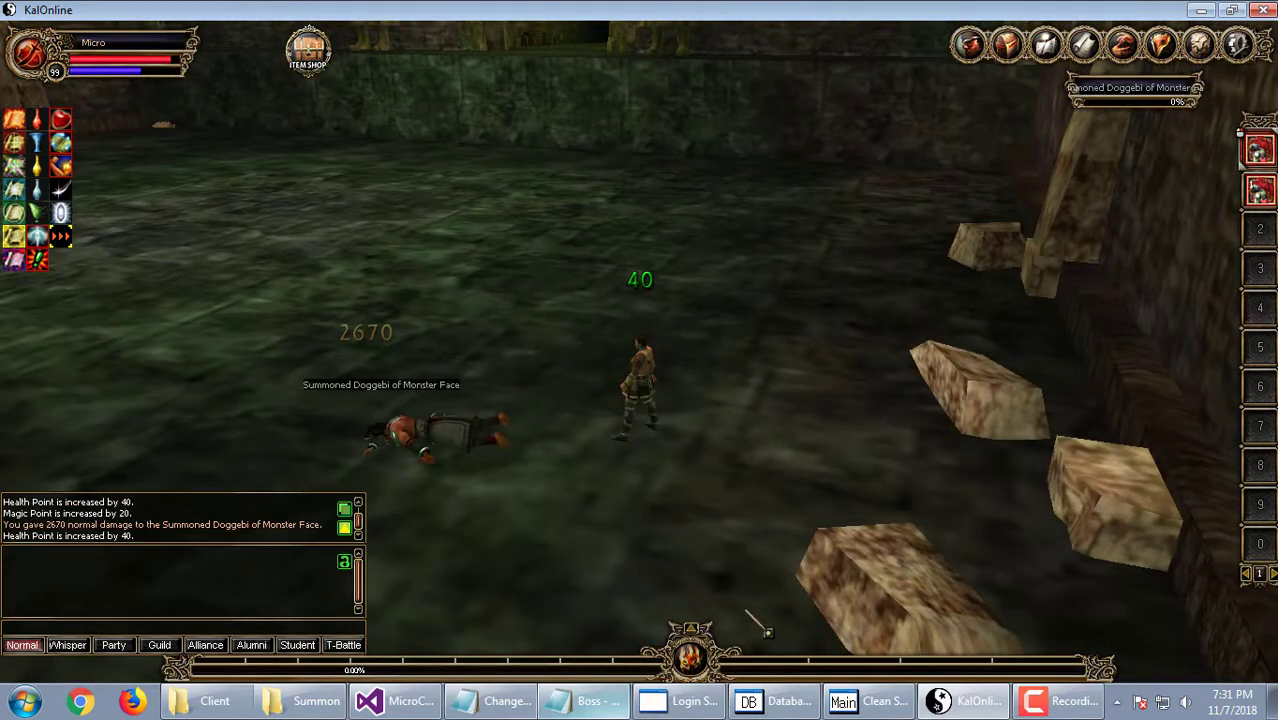
pyautogui.click(584, 700)
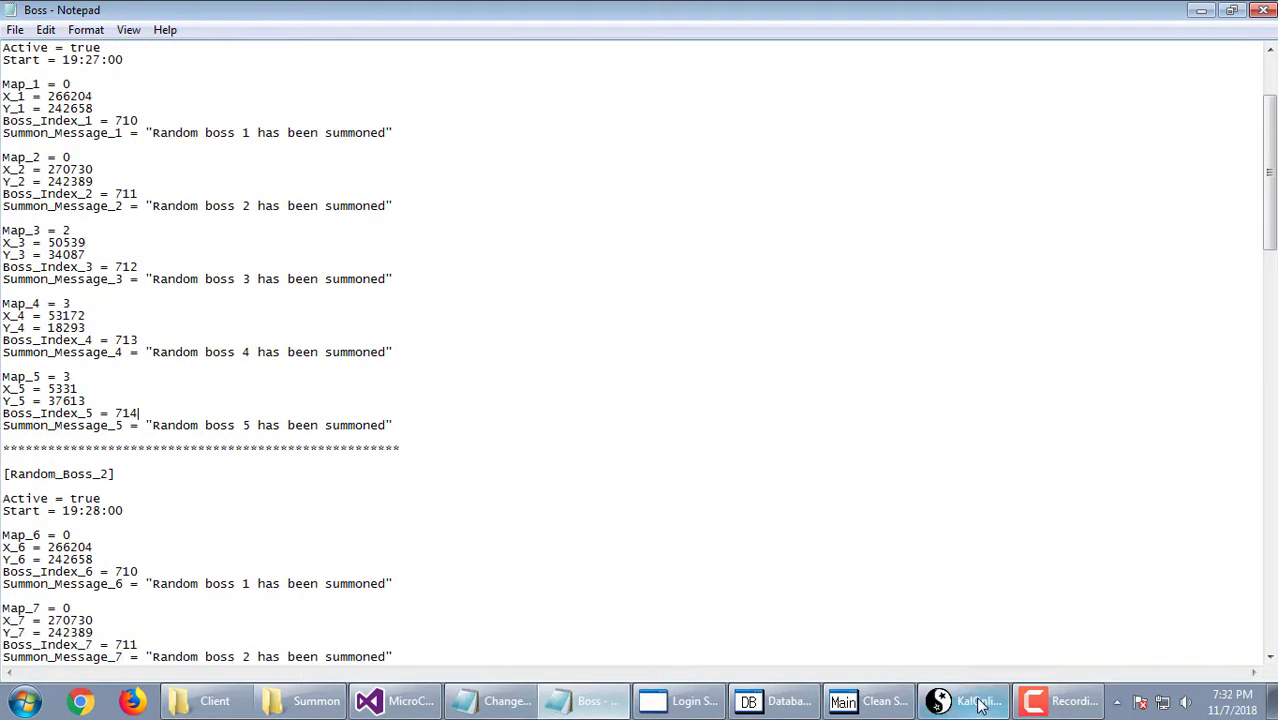
# Kill the Summoned Doggebi with a Mask of Black in the dark hall, then return to the Boss config.
pyautogui.click(964, 700)
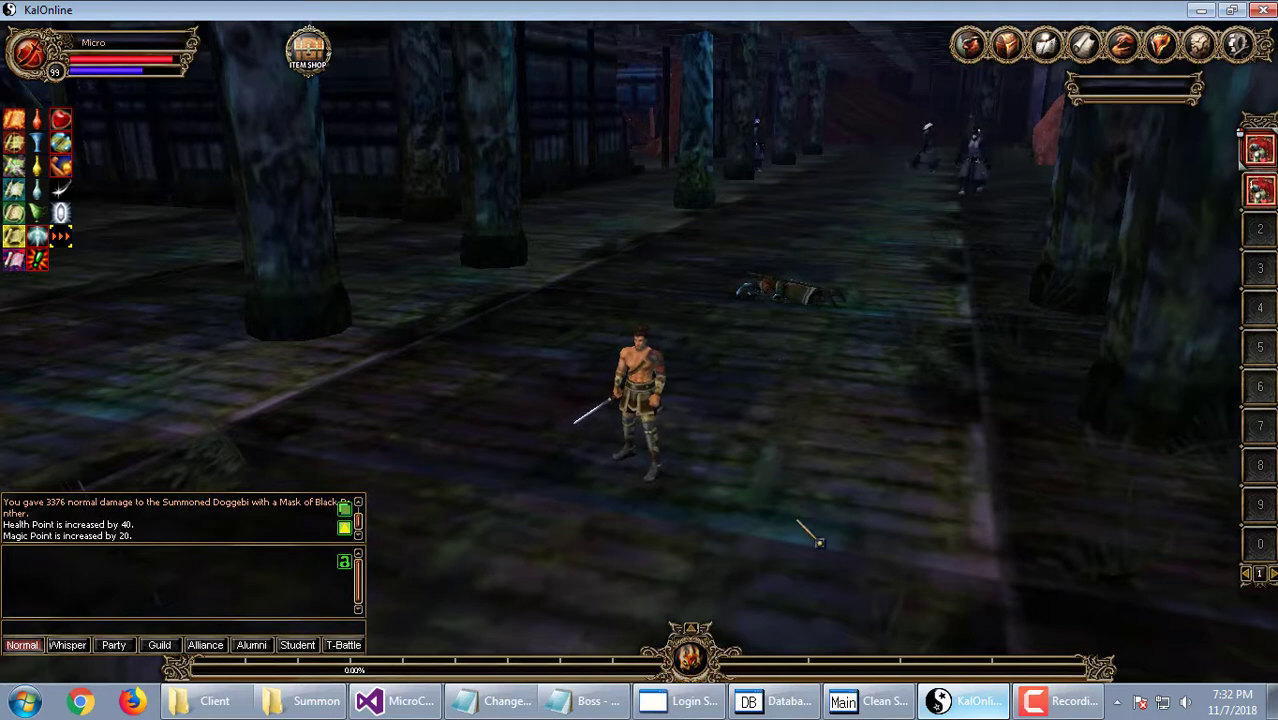
pyautogui.click(584, 700)
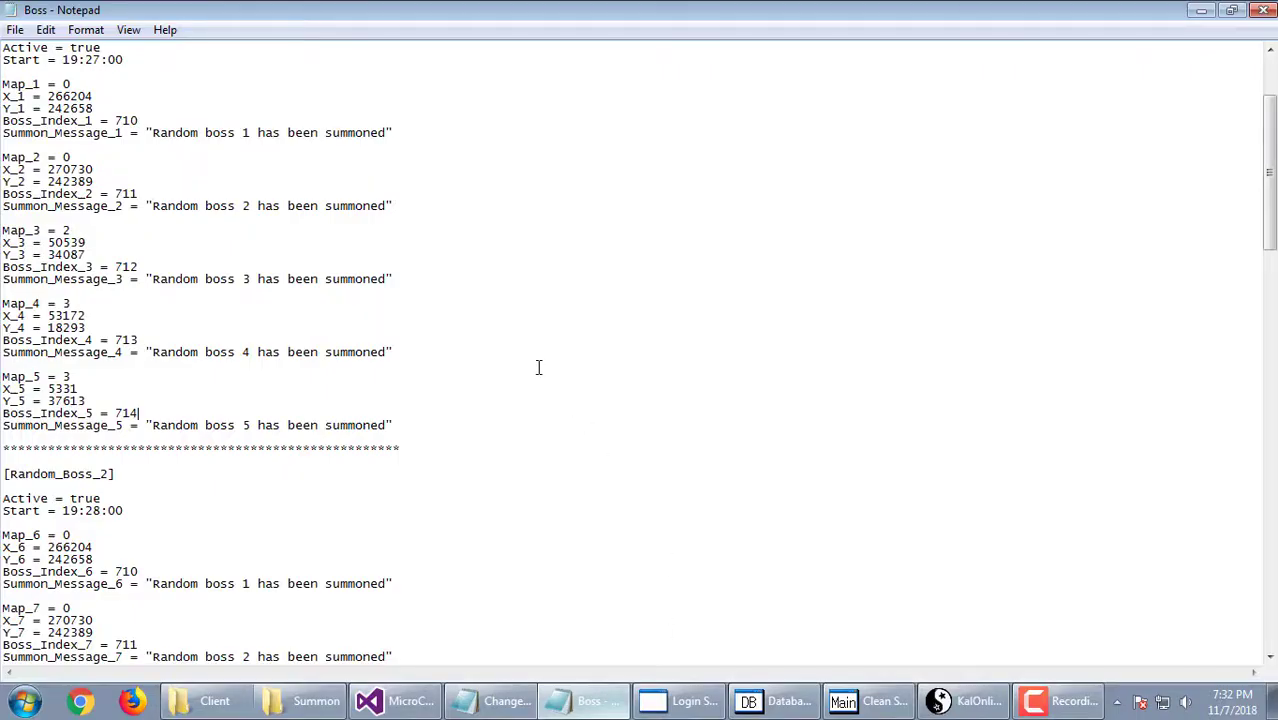
pyautogui.scroll(3)
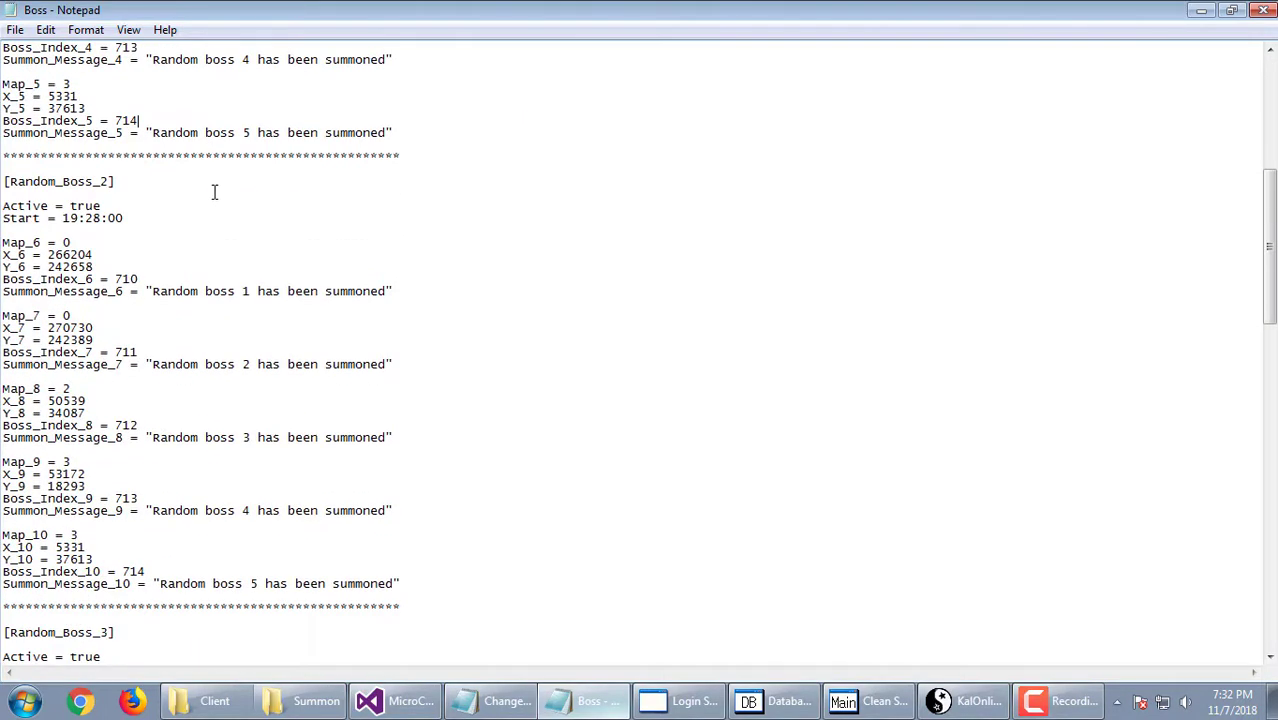
pyautogui.scroll(-3)
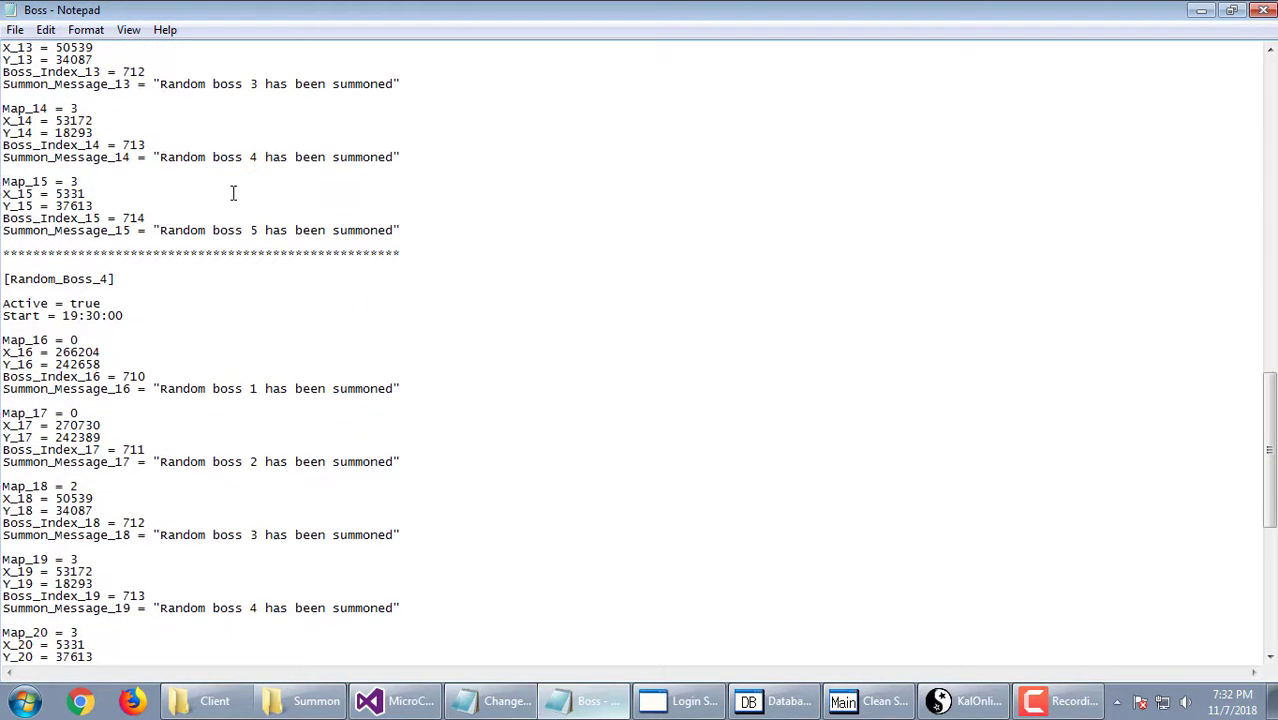
pyautogui.scroll(-3)
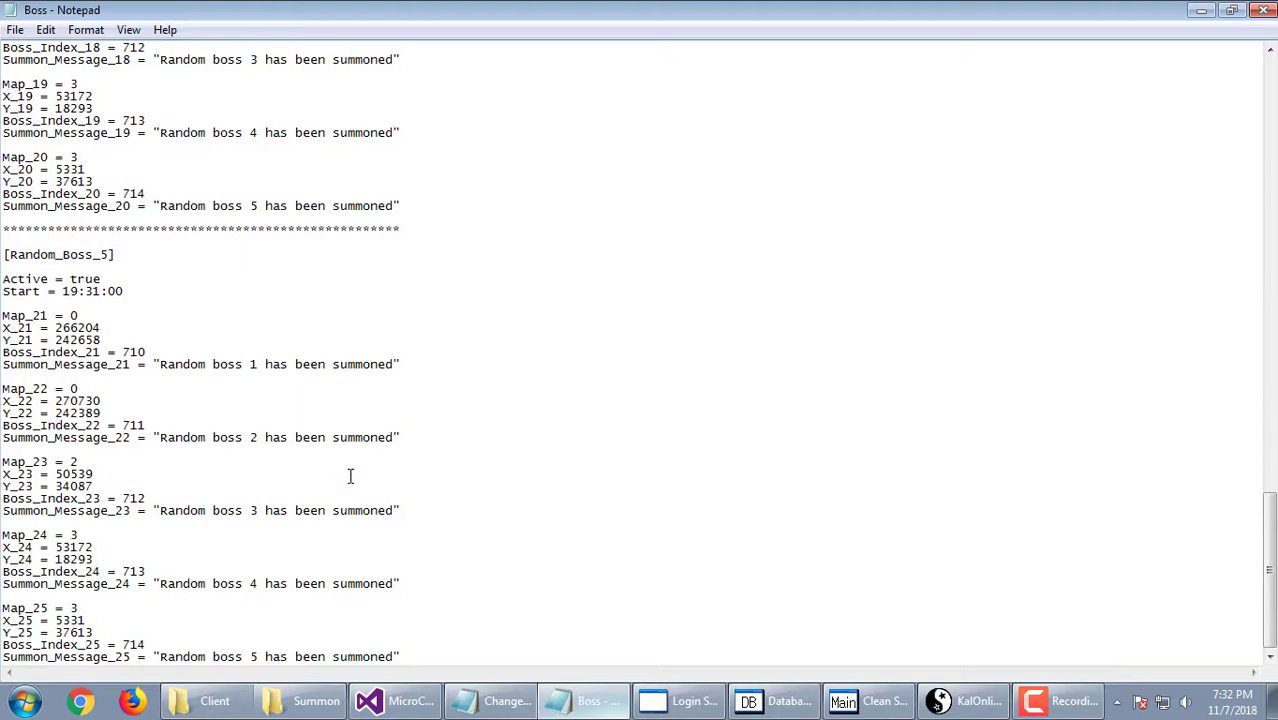
pyautogui.moveTo(180, 540)
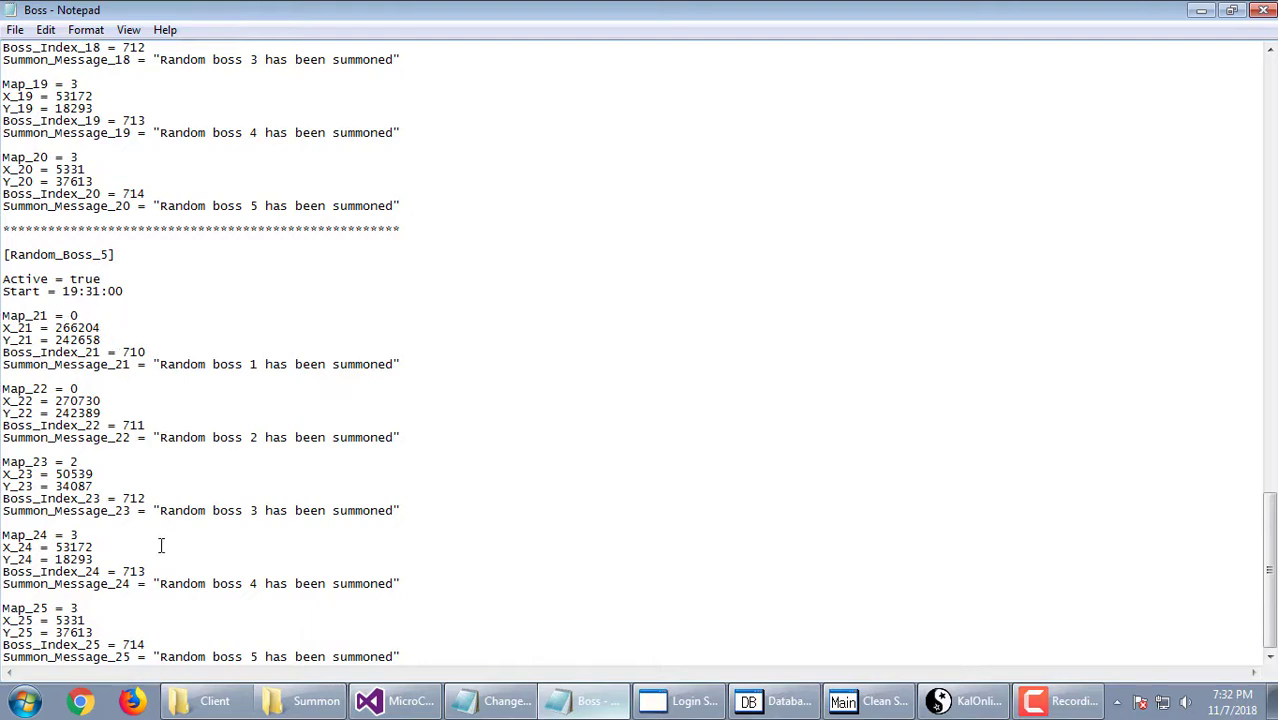
pyautogui.moveTo(372, 260)
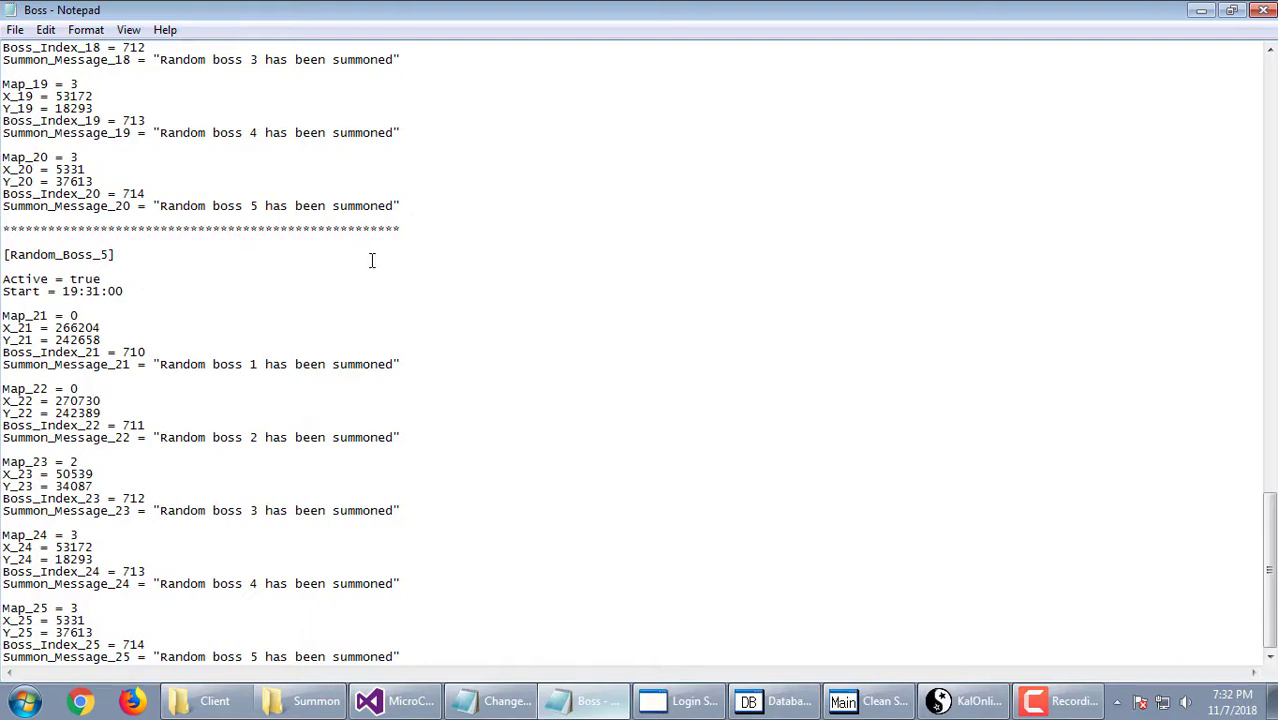
pyautogui.moveTo(496, 224)
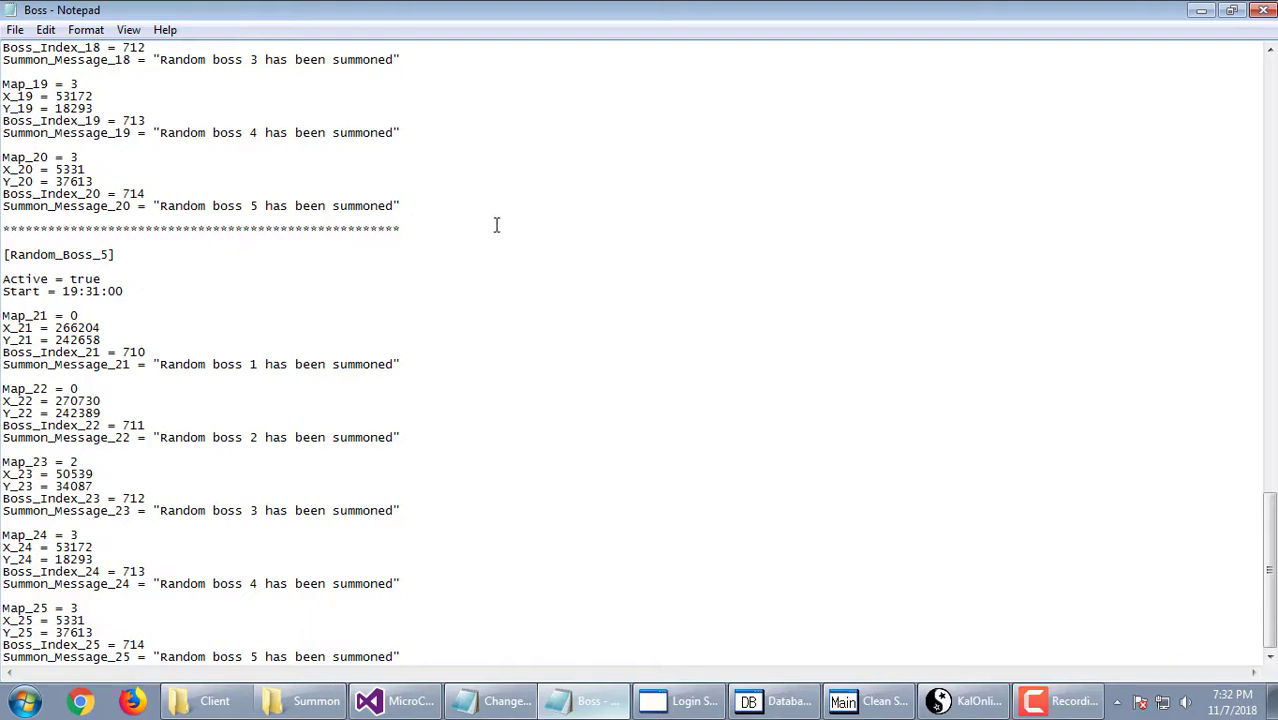
pyautogui.moveTo(366, 332)
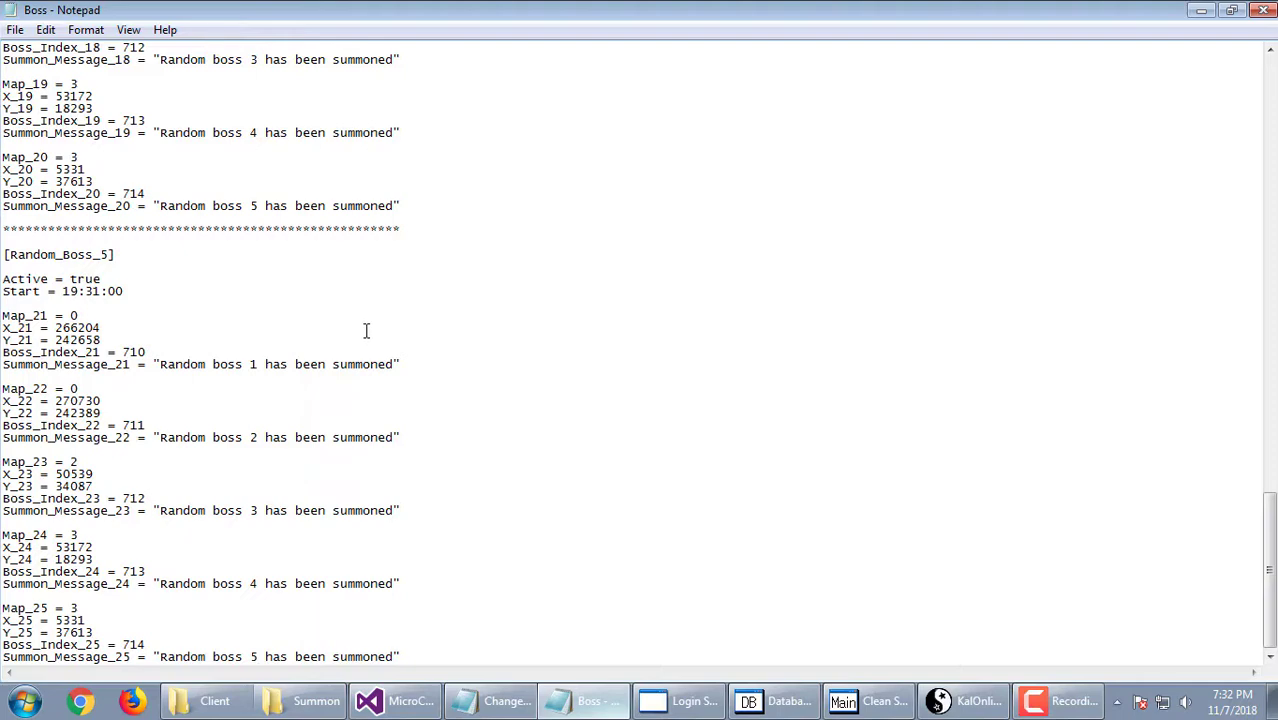
pyautogui.moveTo(278, 470)
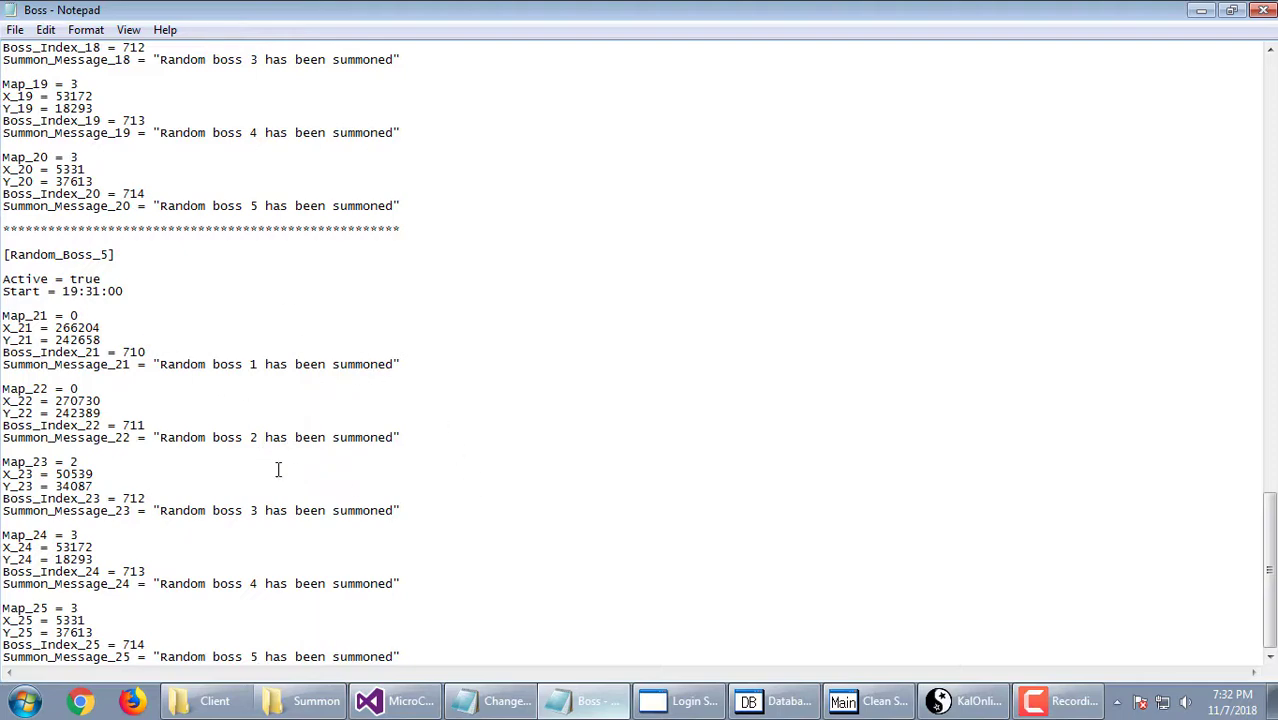